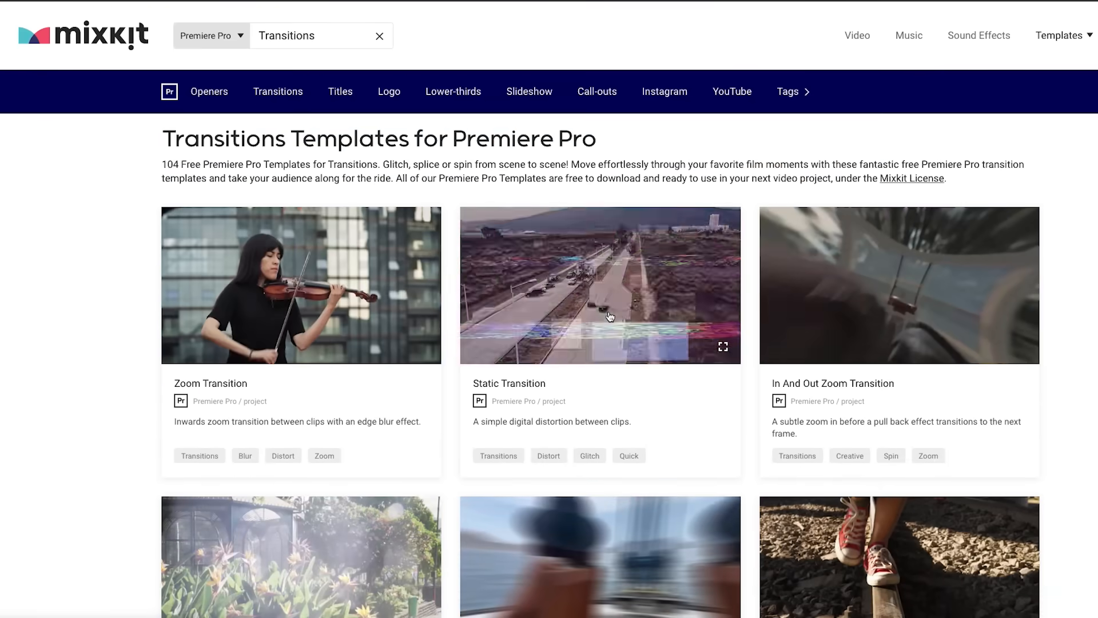
- Grab the free Text Message Animation template from Mixkit, then the Long pop sound
click(909, 35)
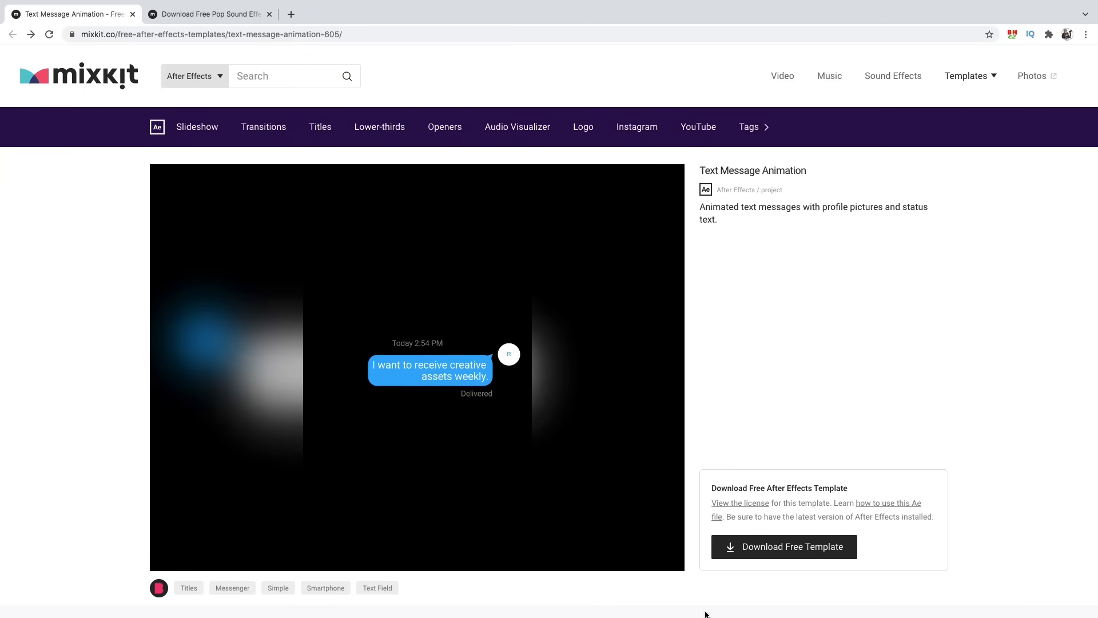
click(785, 546)
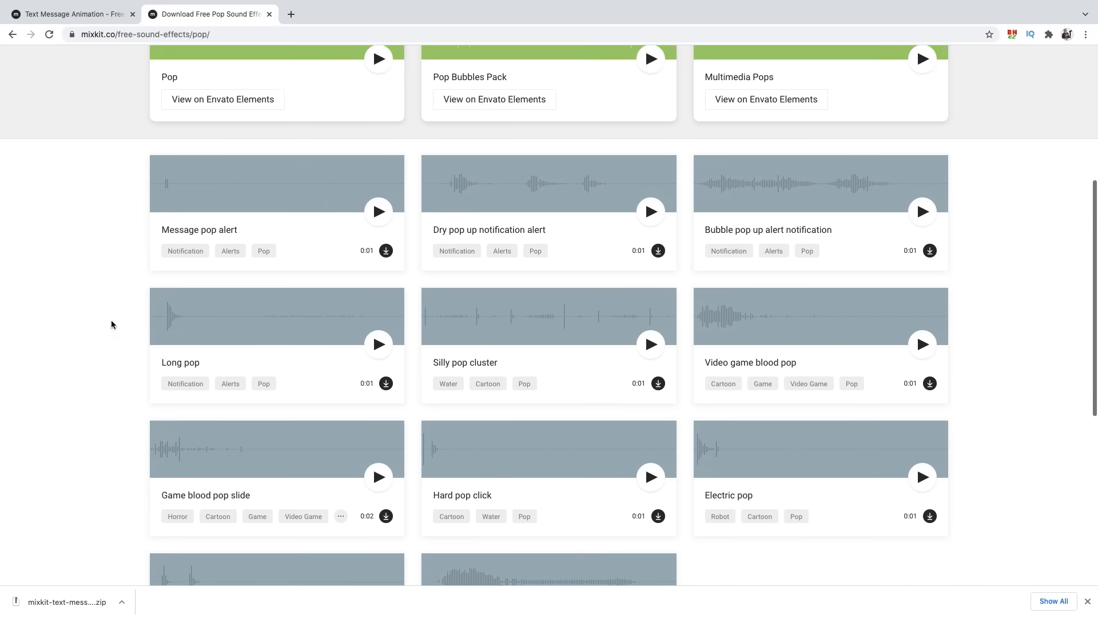
click(386, 387)
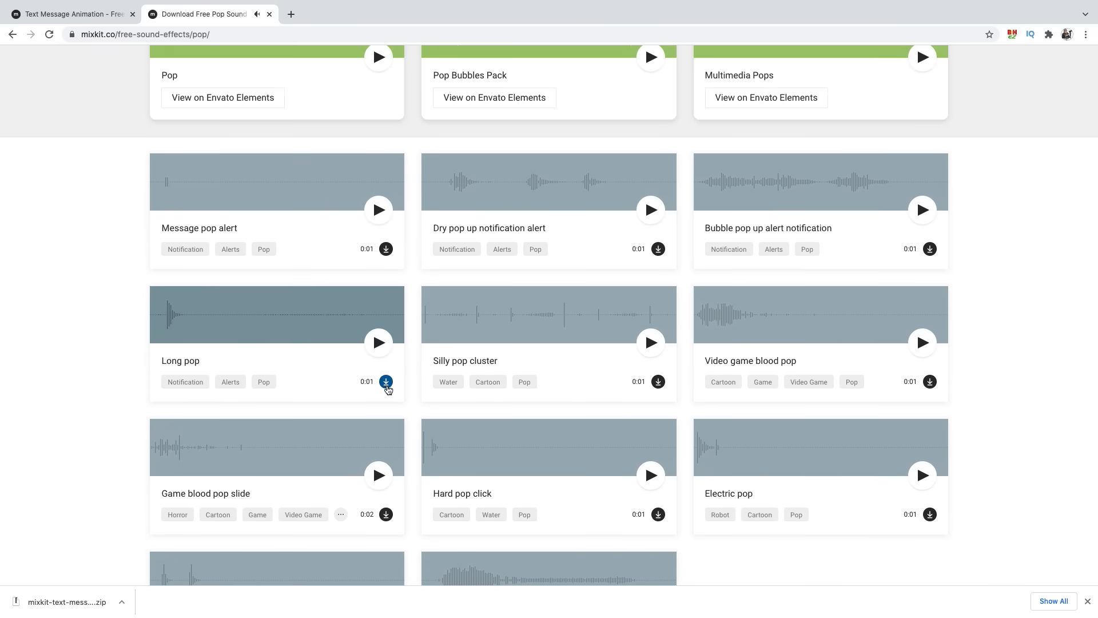
click(385, 386)
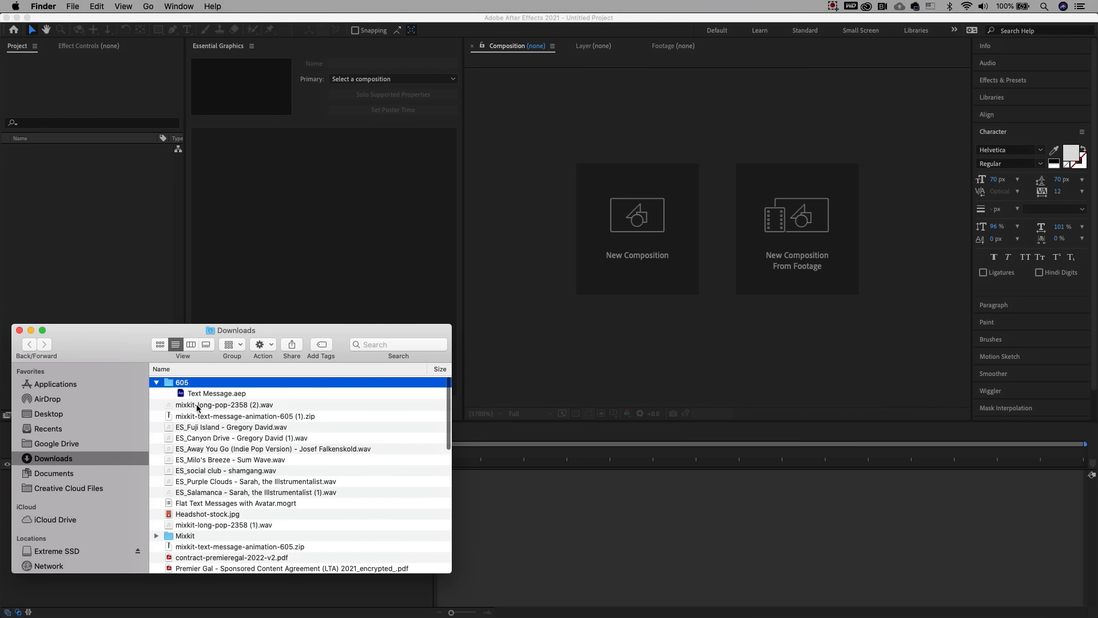
- Open Text Message.aep from the downloaded 605 folder in After Effects
click(216, 393)
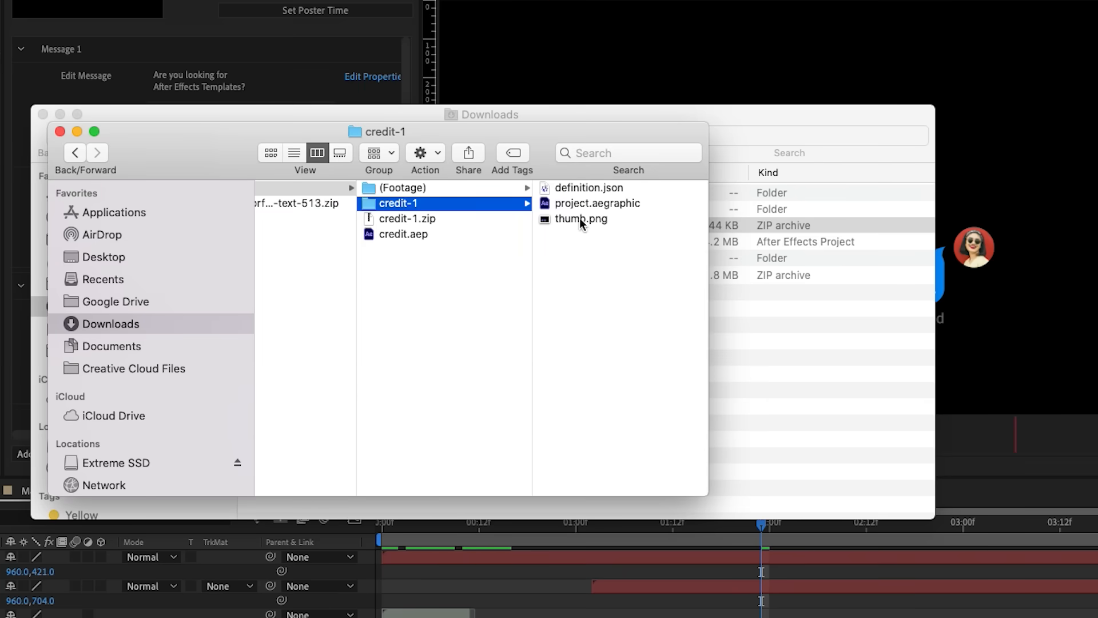
click(599, 203)
text(zi)
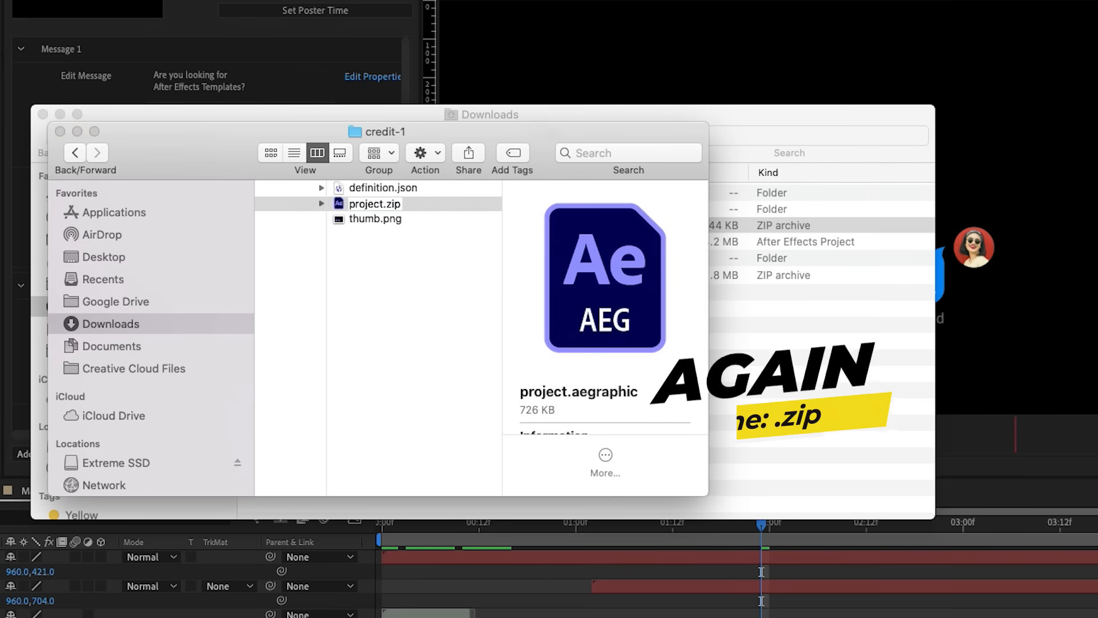
click(374, 203)
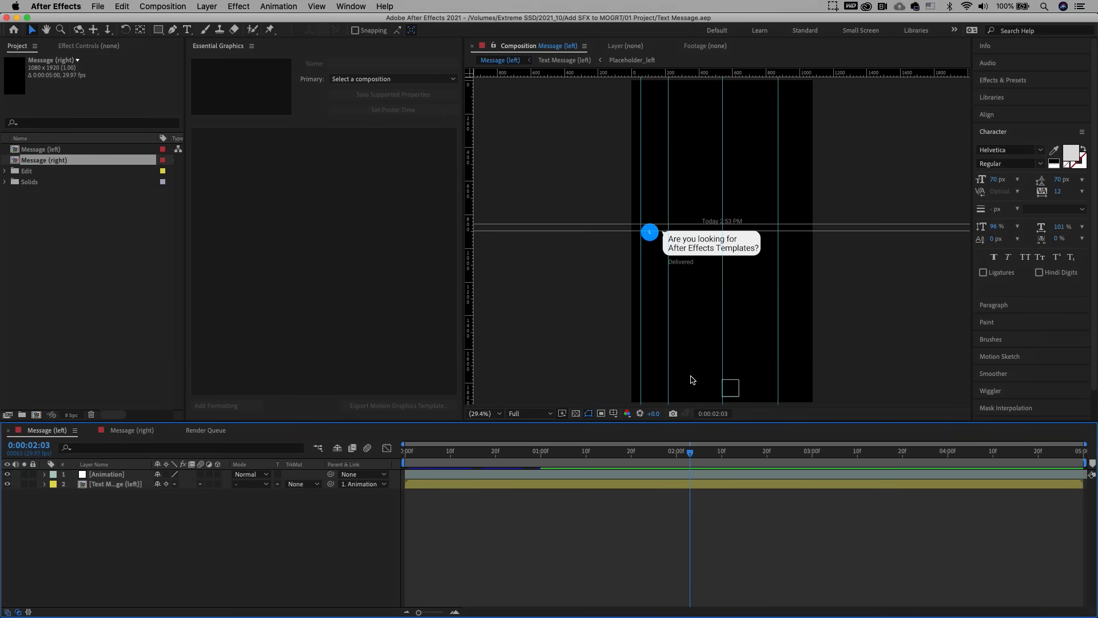
mouse_move(102, 605)
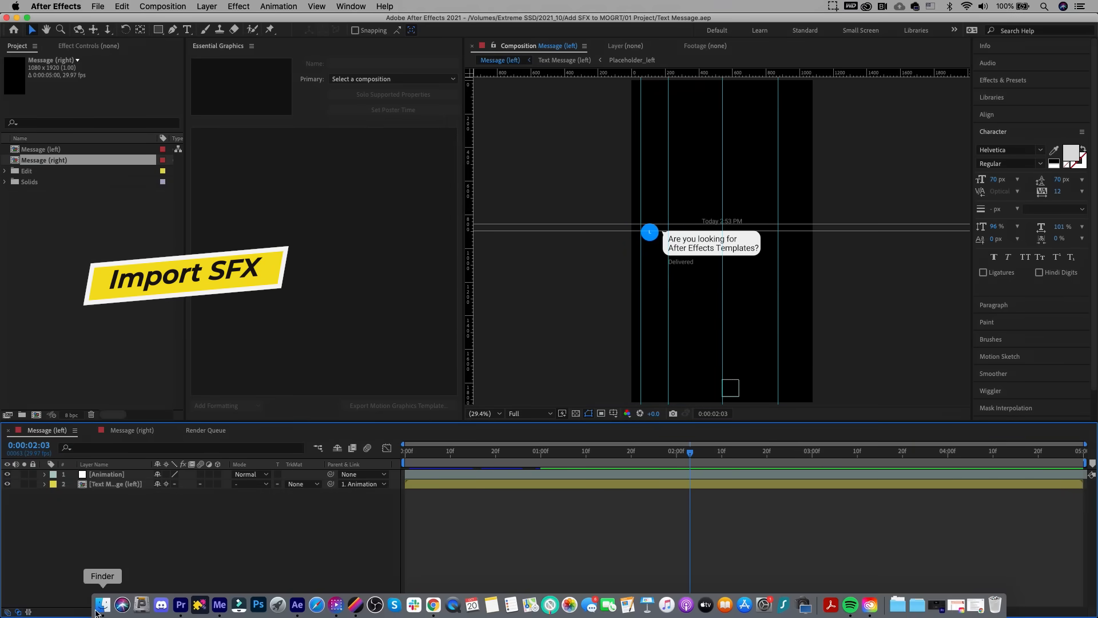
- Import mixkit-long-pop.wav into the Project panel and start a new composition
click(103, 604)
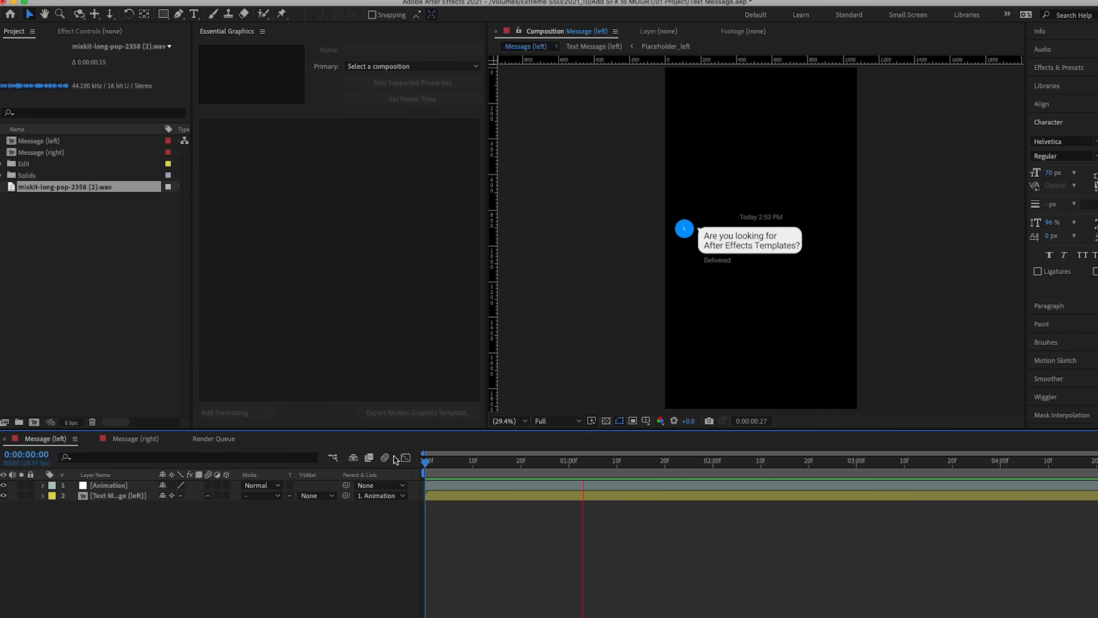
click(134, 439)
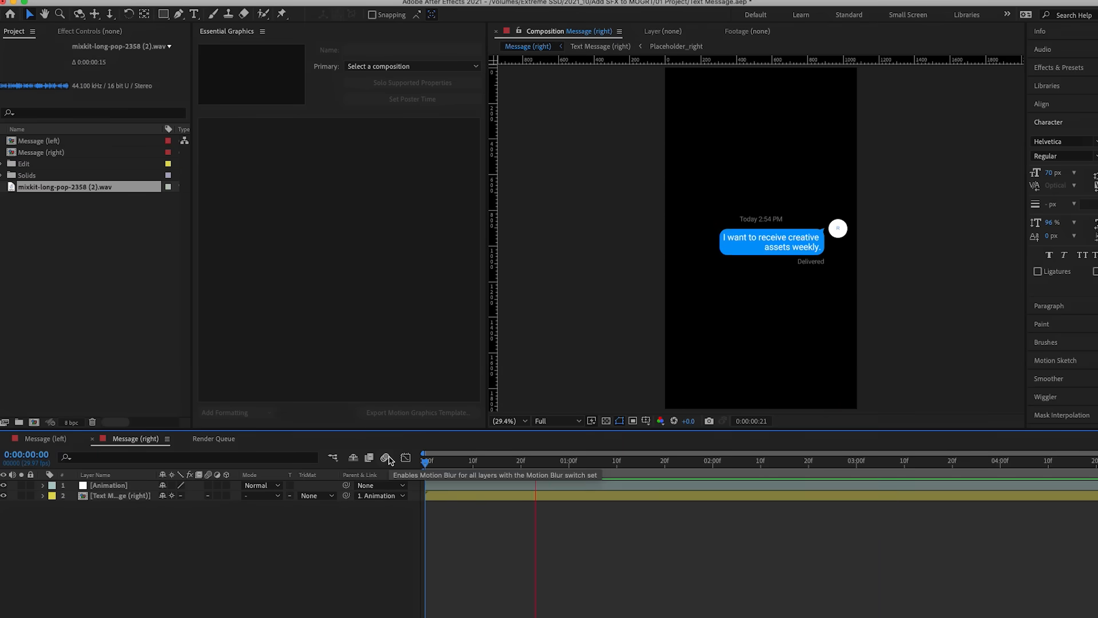
click(680, 461)
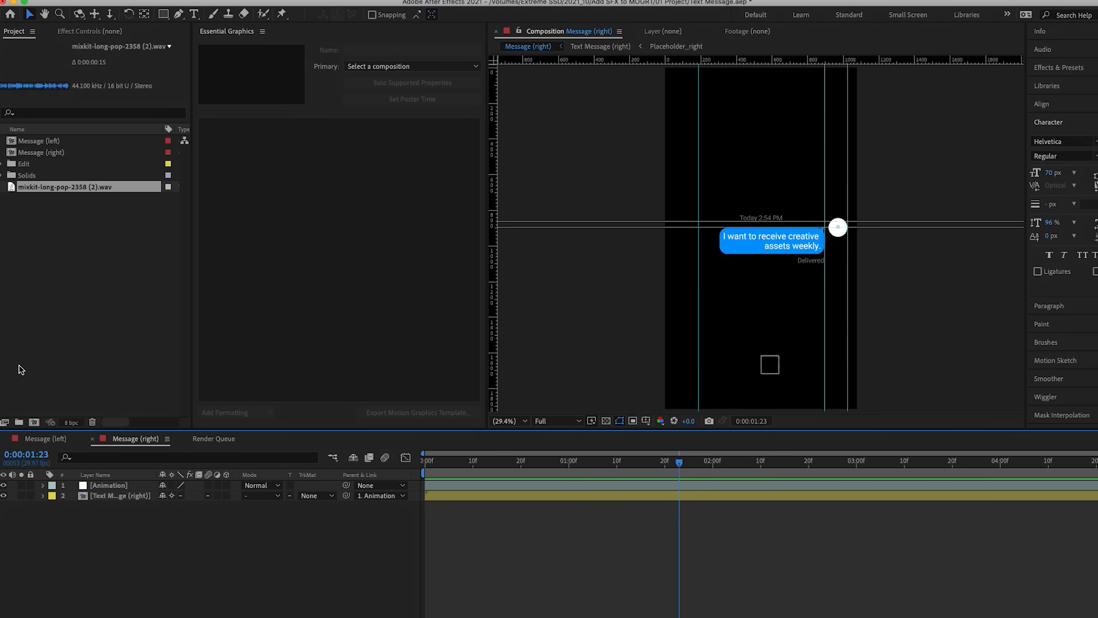
click(35, 425)
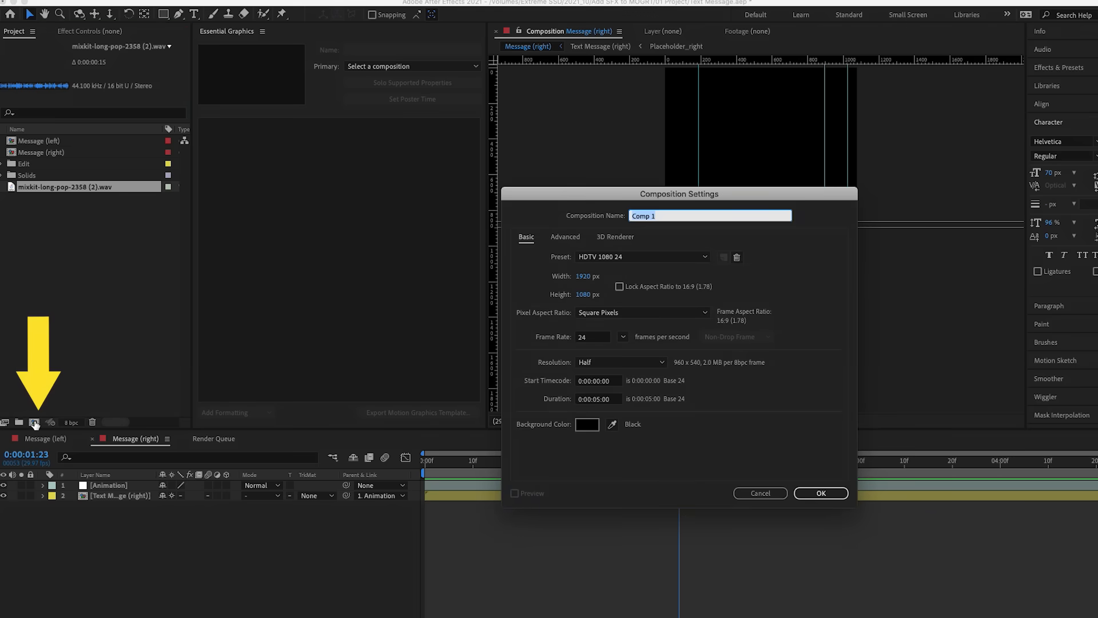
- Name the new composition Master Message and confirm it
text(Master Message)
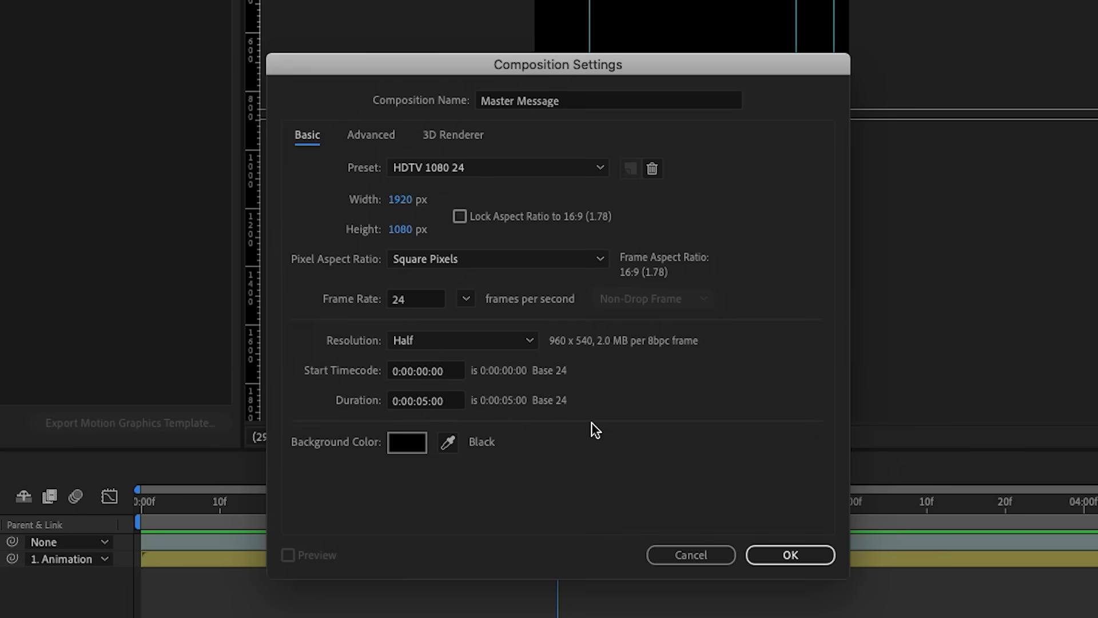
click(790, 555)
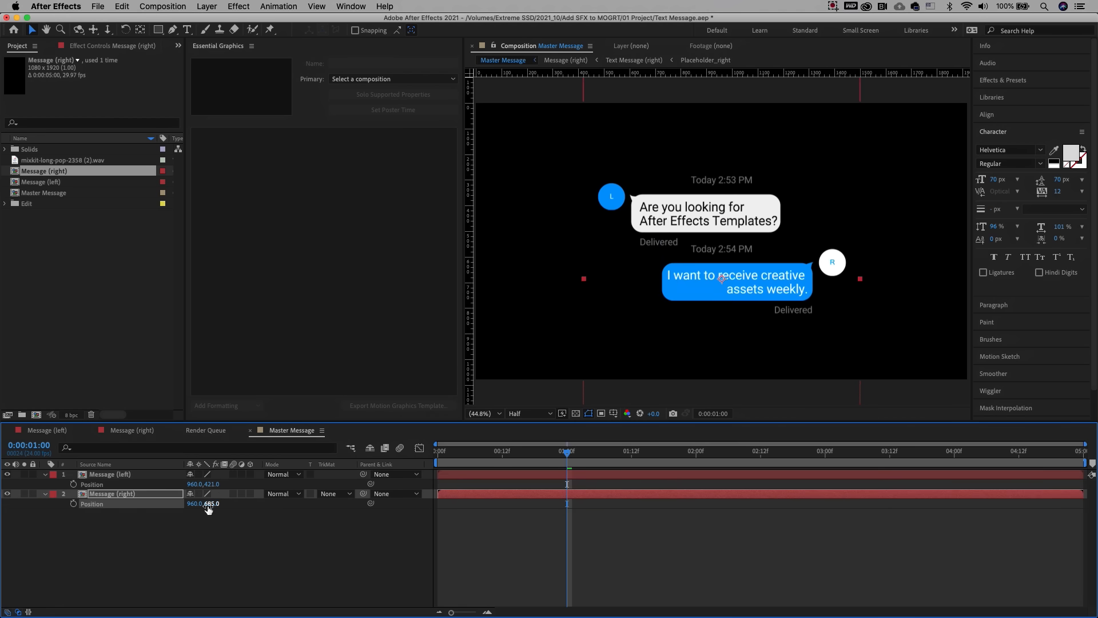
- Move Message (right) down to Position 960,704 below the left message
click(440, 450)
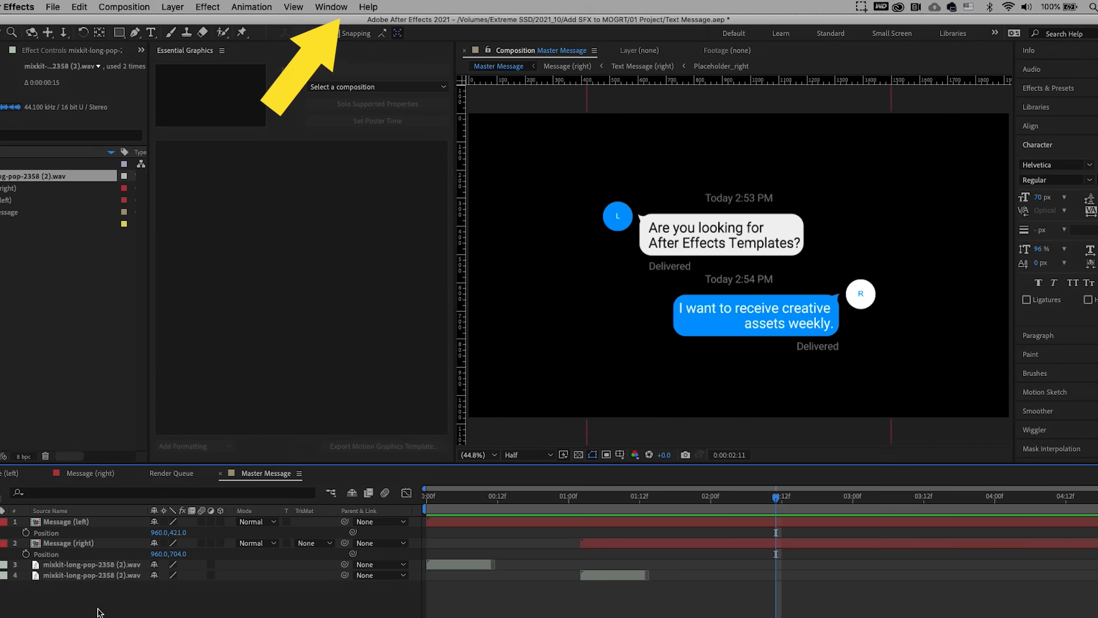
- Show Essential Graphics, set Primary to Master Message, and open Message (left)
click(331, 6)
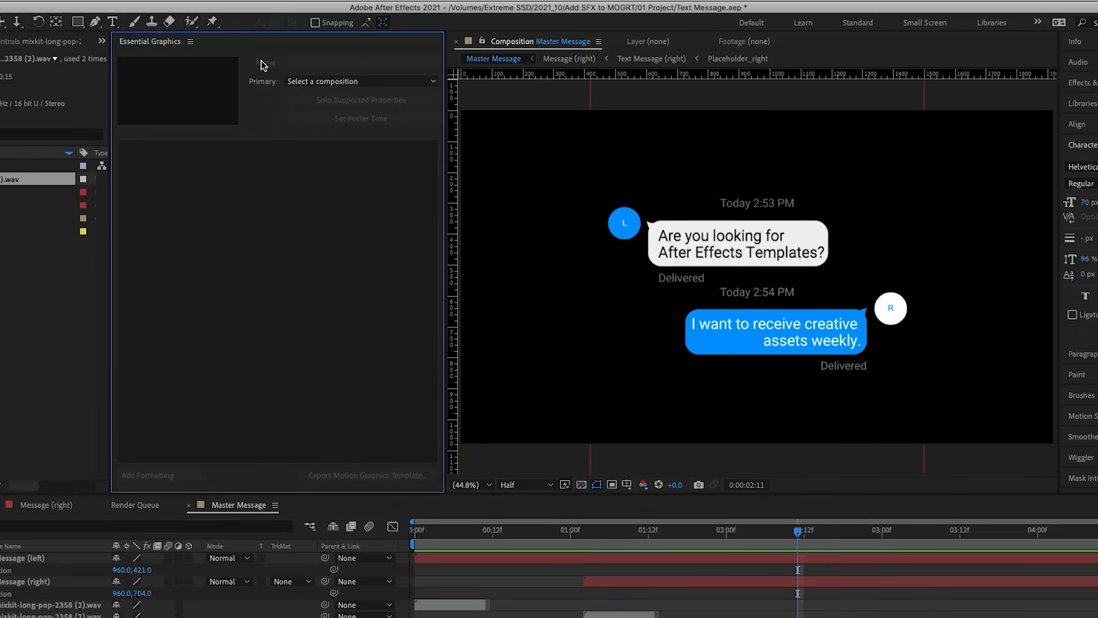
click(360, 82)
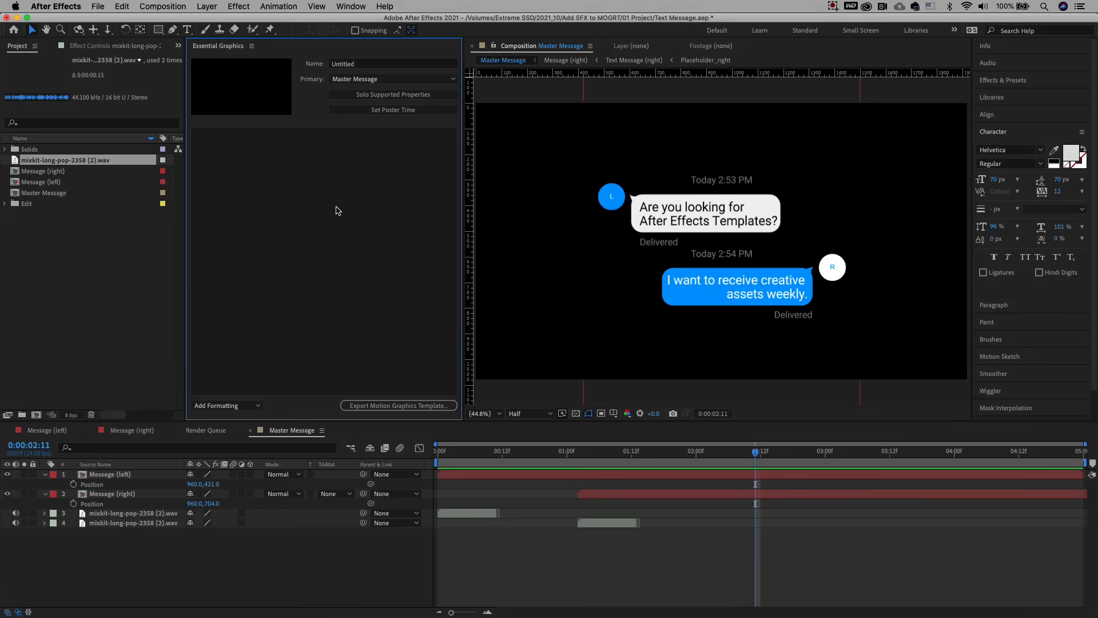
click(109, 474)
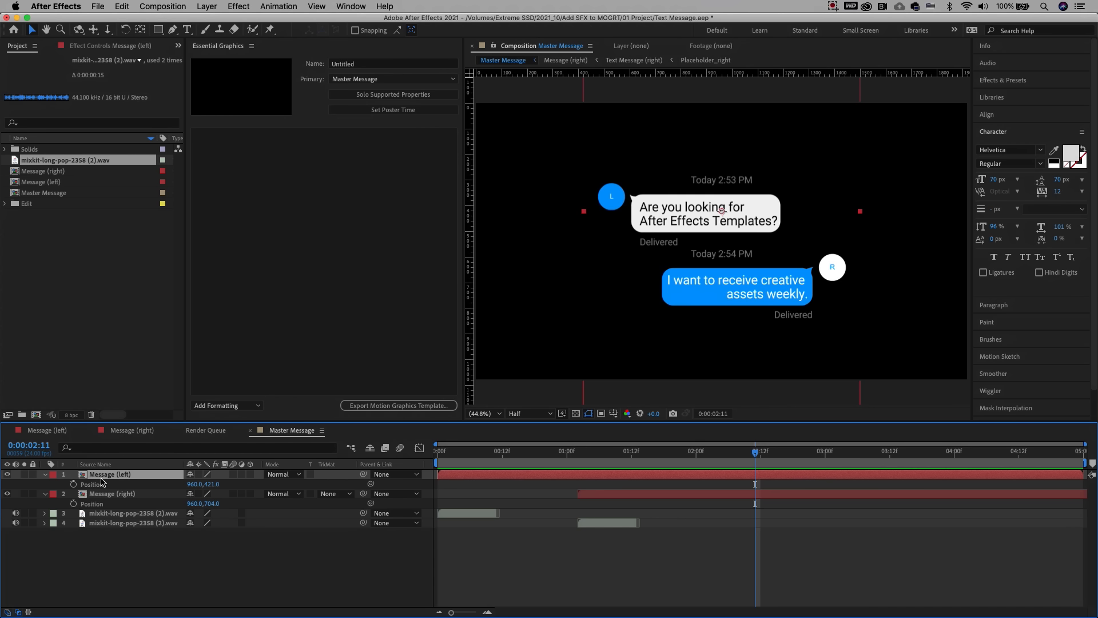
double_click(42, 181)
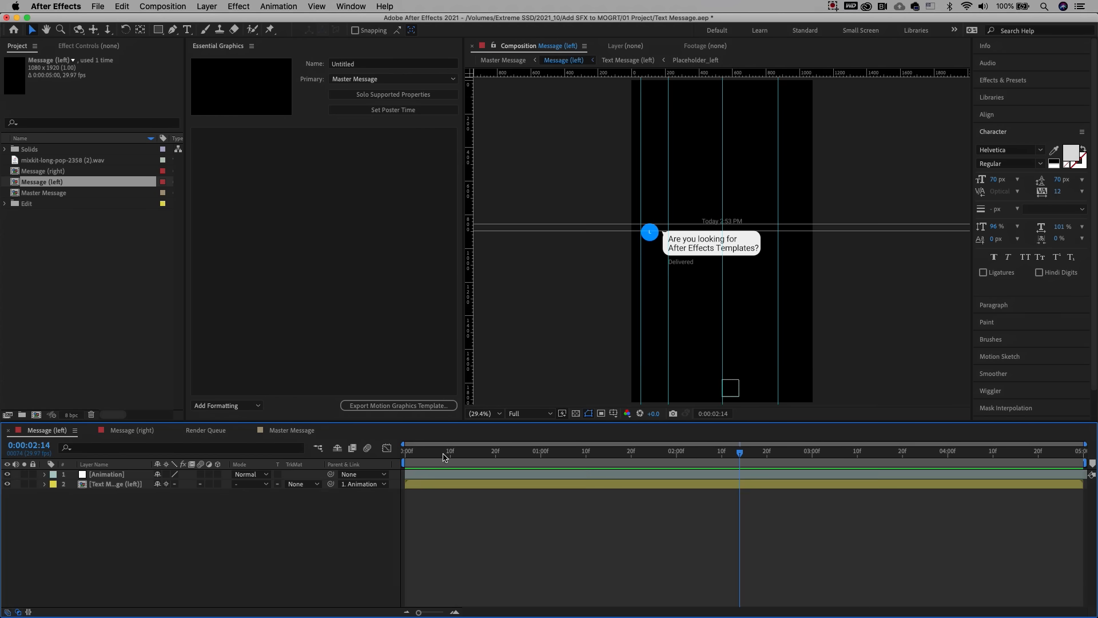
- In Text Message (left), add a template group and Text_01's Source Text
click(116, 484)
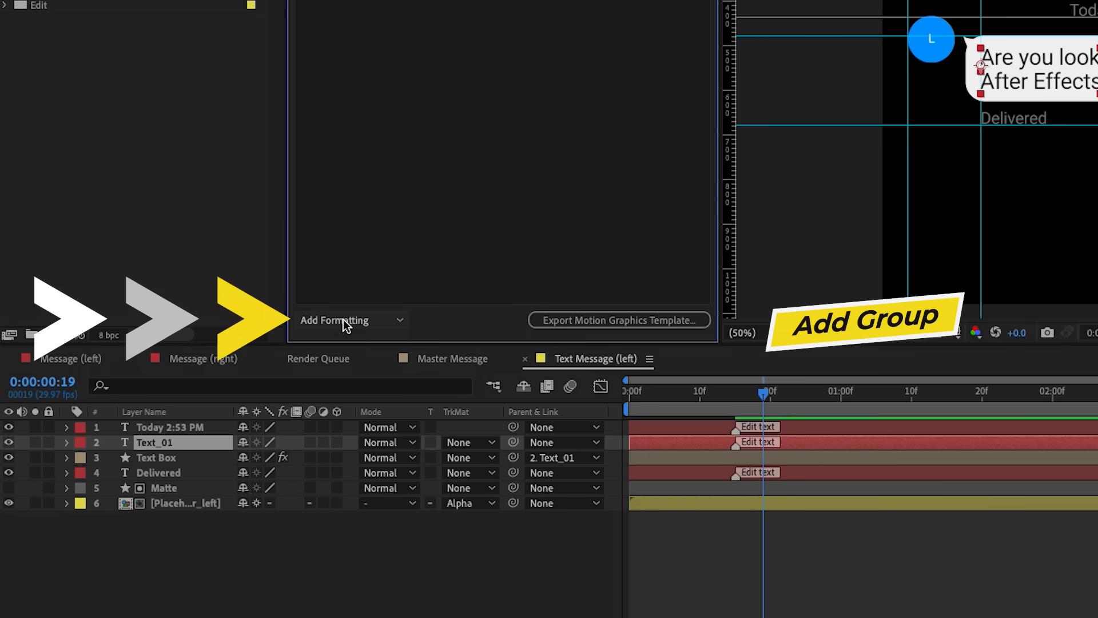
click(864, 321)
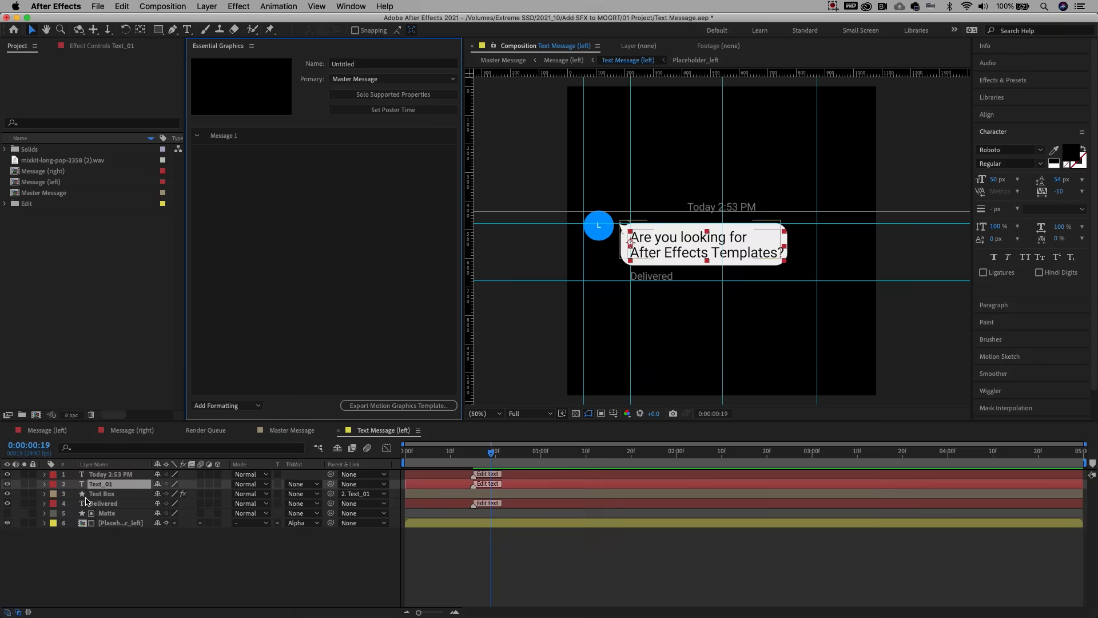
click(44, 484)
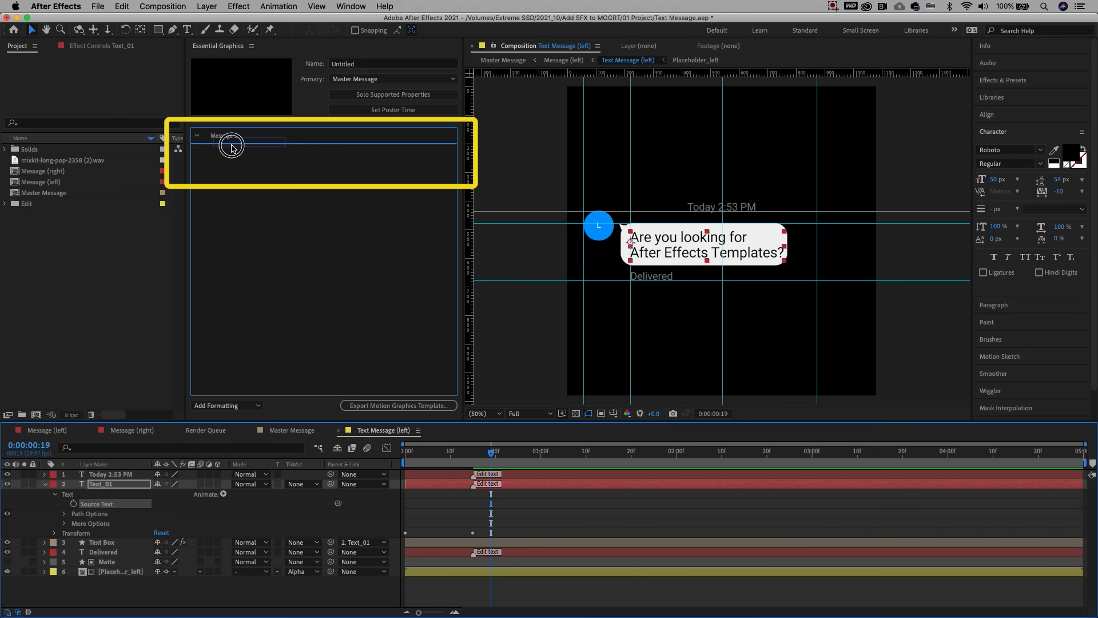
click(231, 145)
text(Edit Messag)
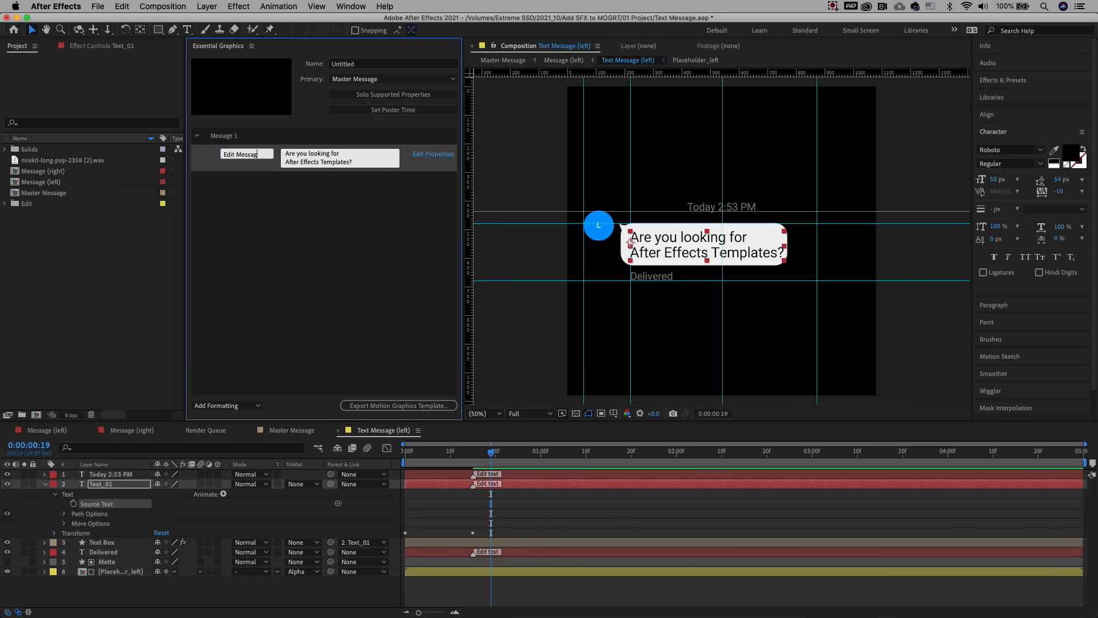
- Allow font size editing on the message text, then enter Placeholder_left
click(433, 153)
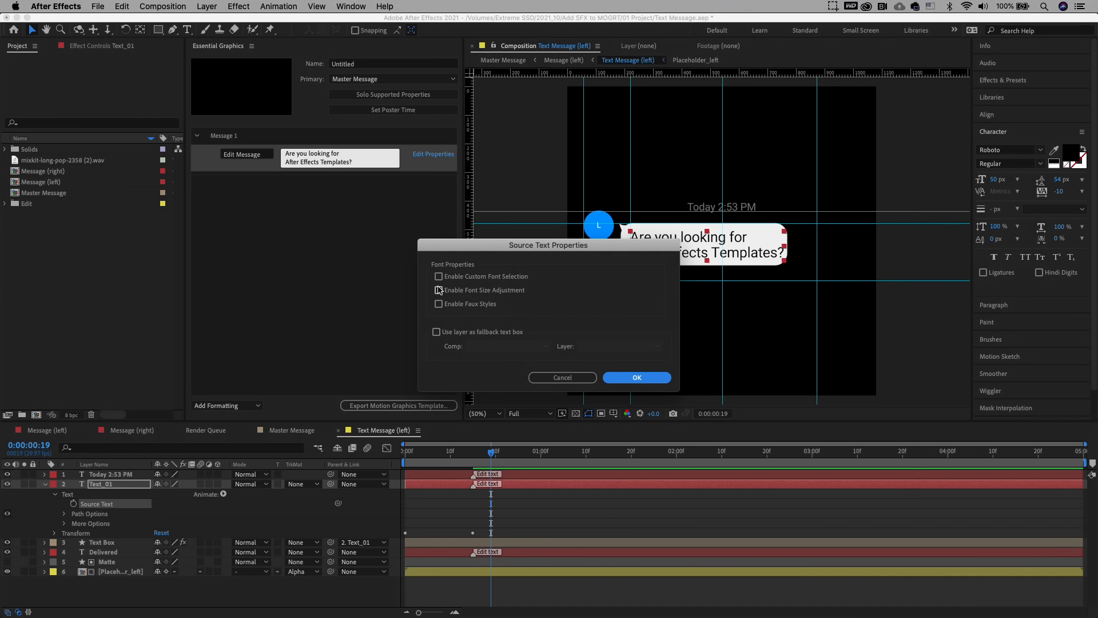
click(439, 290)
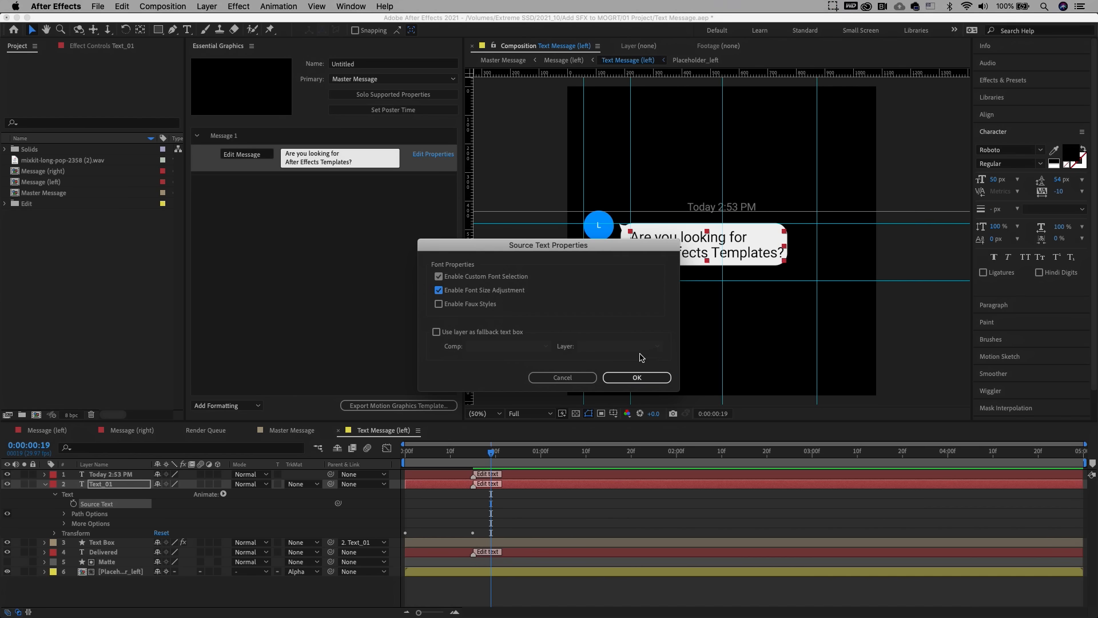
click(636, 377)
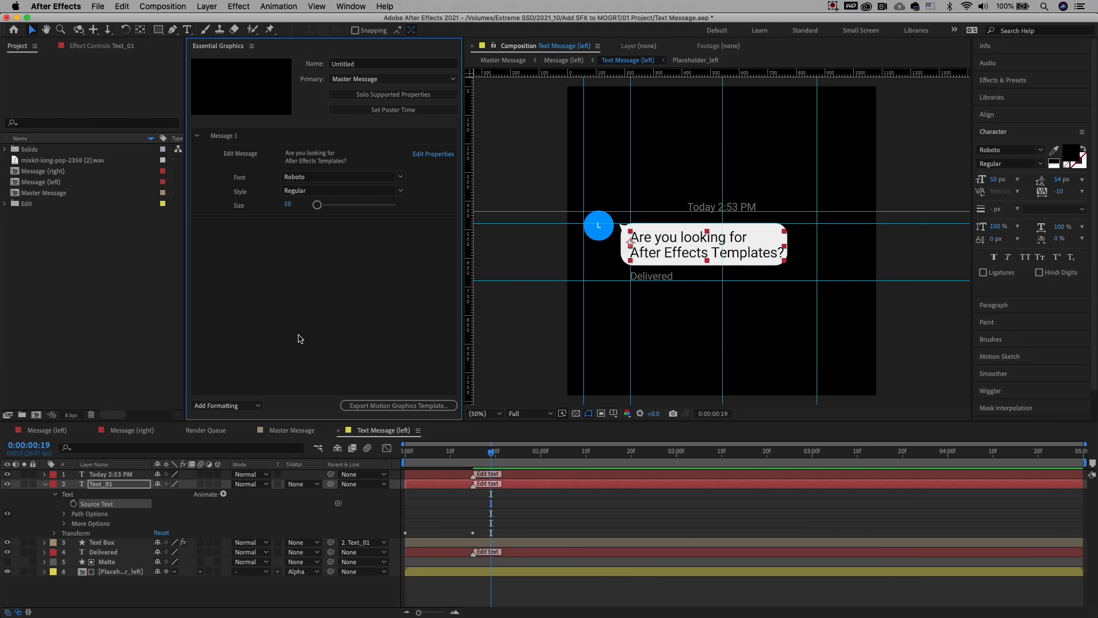
click(43, 484)
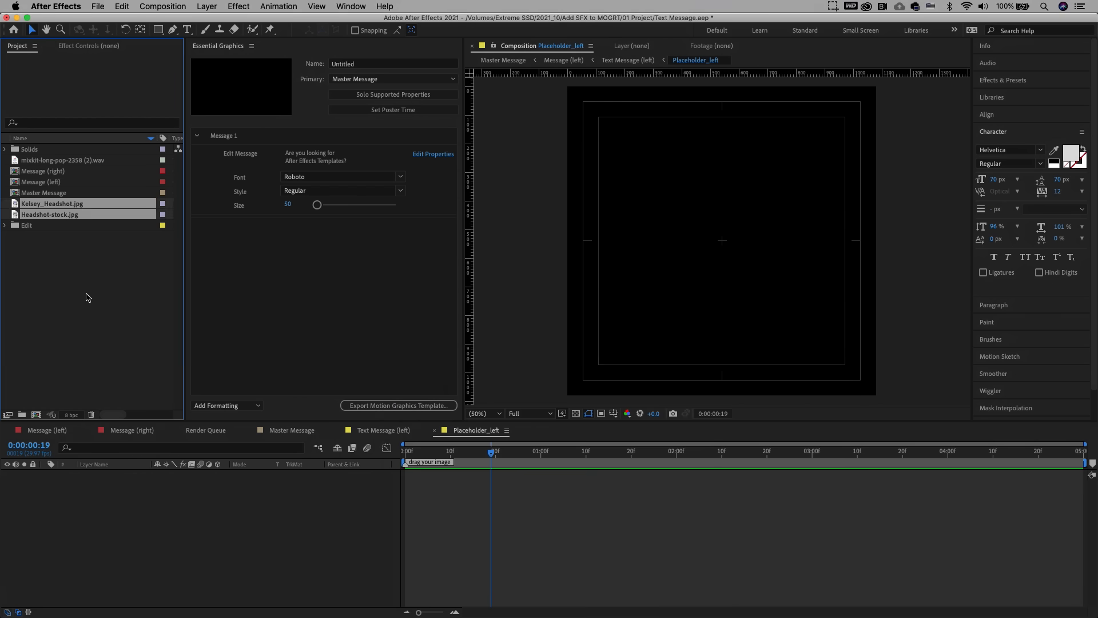
- Place a headshot in Placeholder_left, expose it as Replace Photo, return to Master Message
click(52, 203)
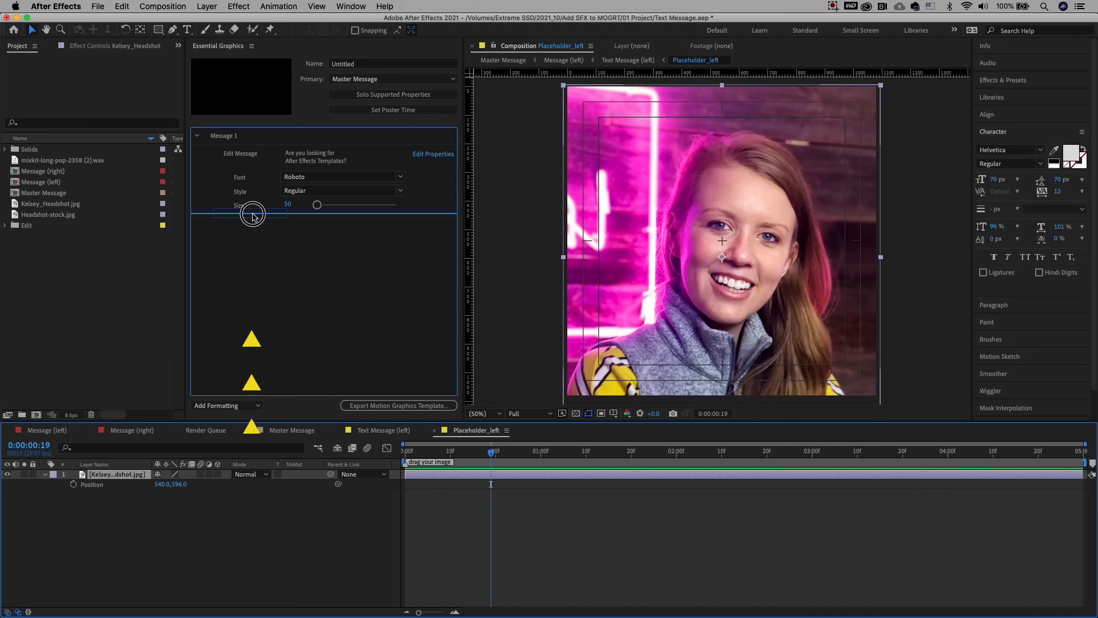
click(254, 215)
text(Replace Phot)
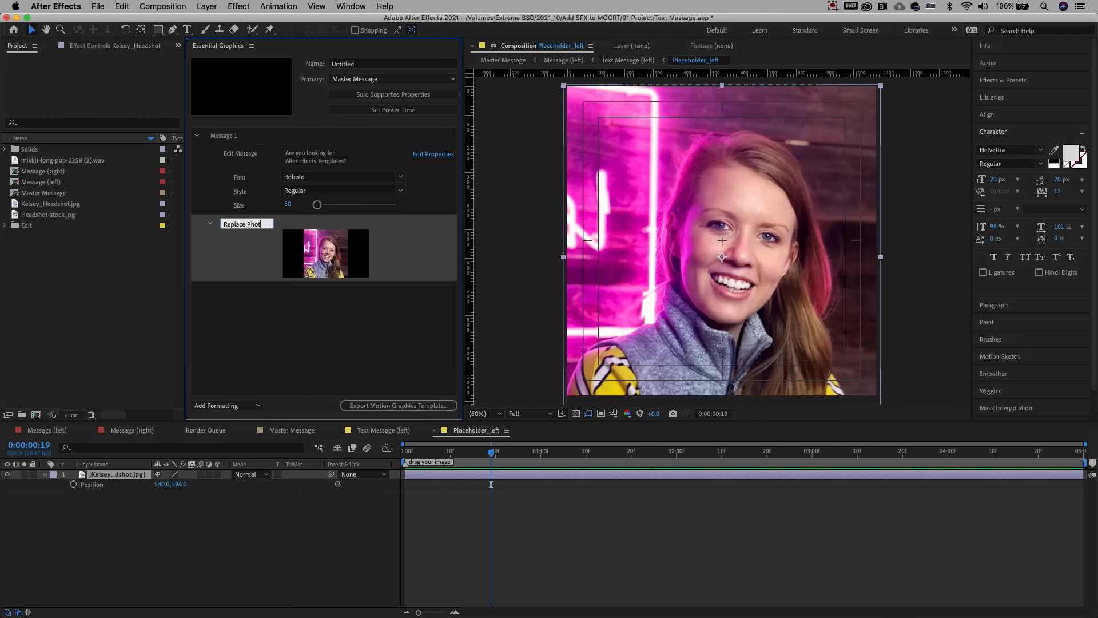
click(292, 430)
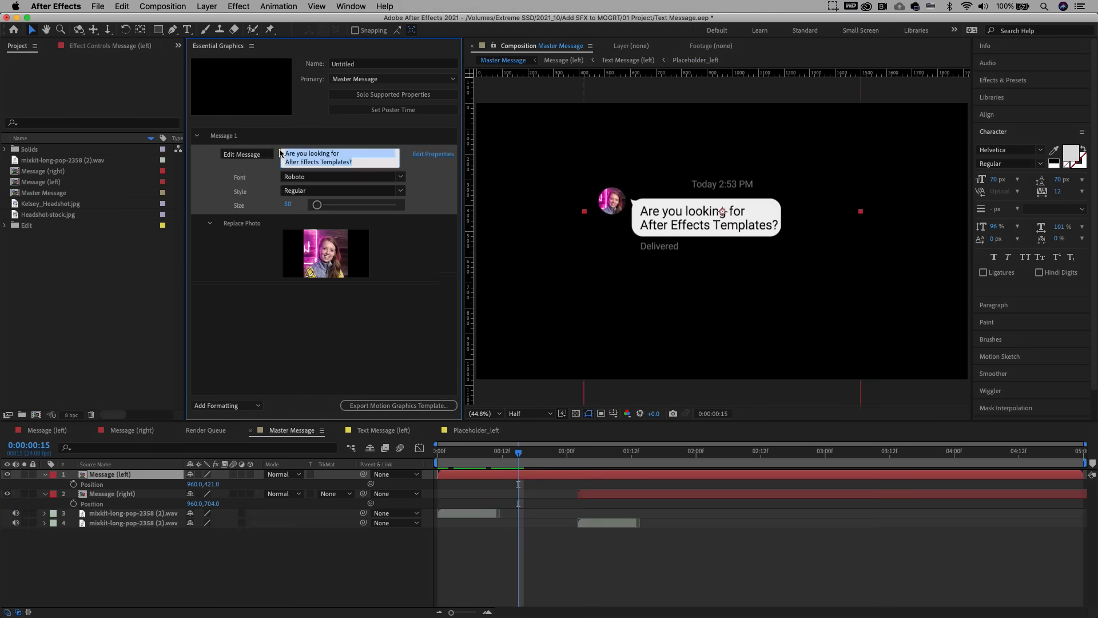
- Test Message 1's editable text by typing 'Now I can ed' and 'That easy'
text(Now I can edit the text)
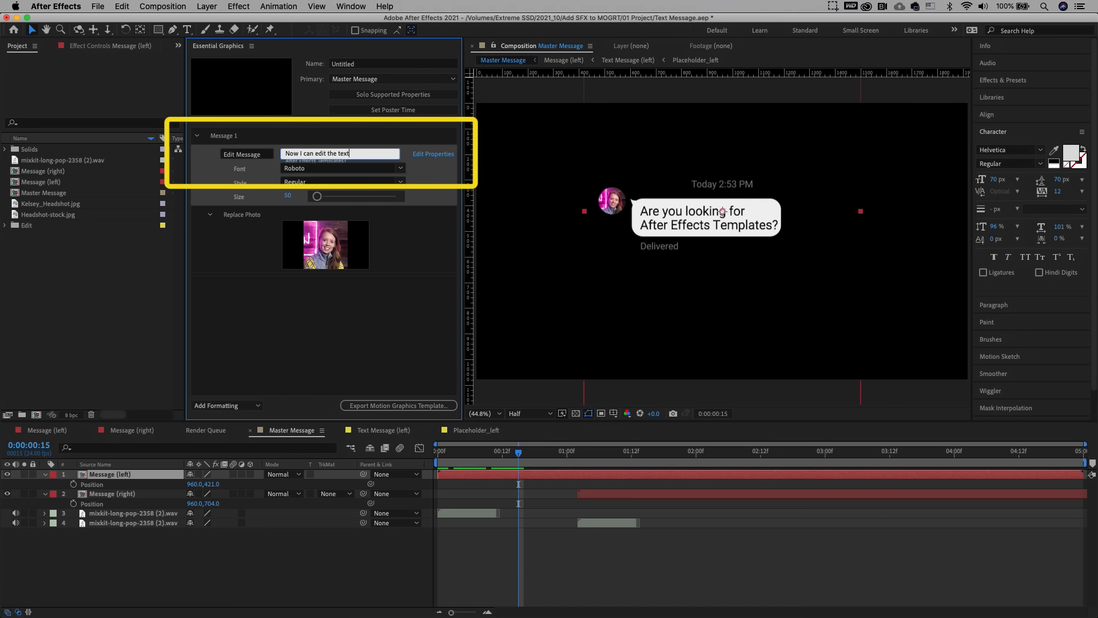
text(That easy)
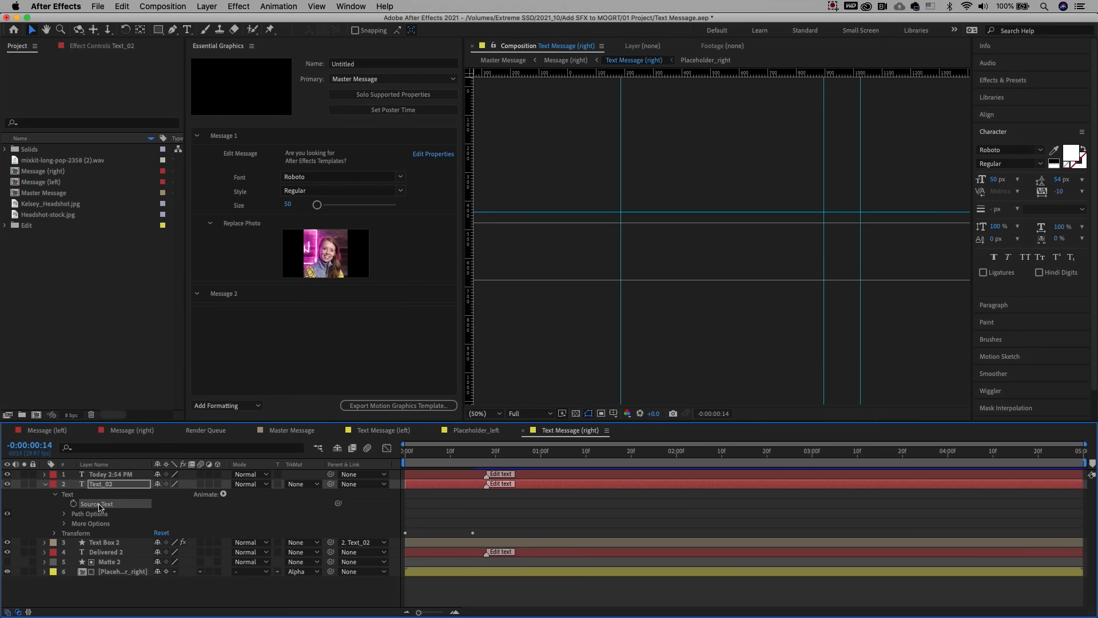
- Drag Text_02's Source Text into the Message 2 group
click(224, 293)
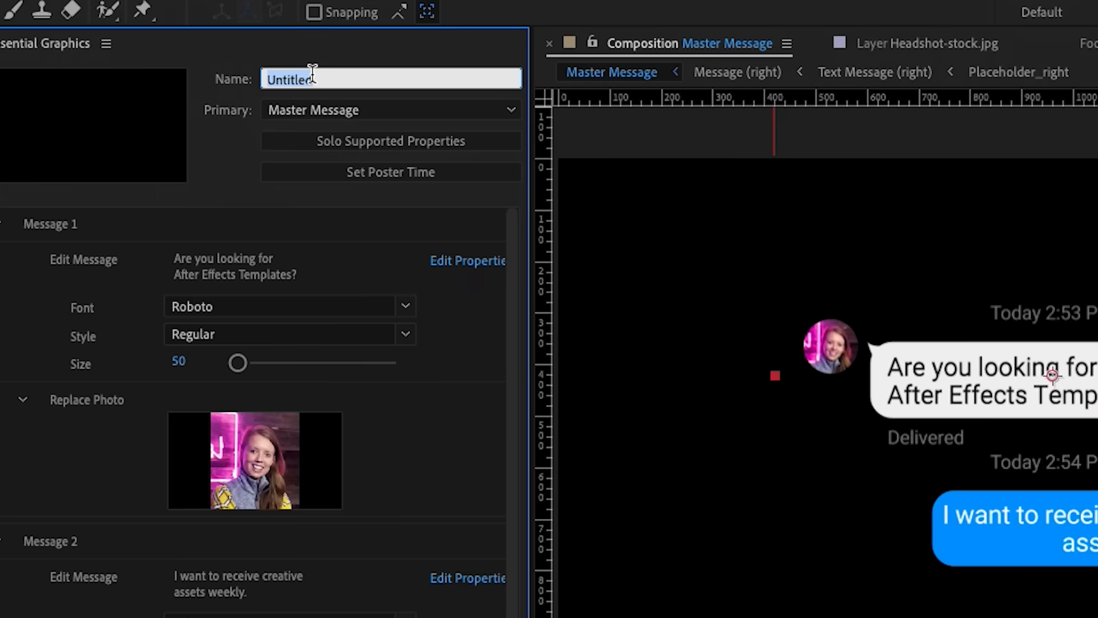
- Enter 'Text Messages with Avatar' as the Essential Graphics template name and open the export dialog
text(Text Mes)
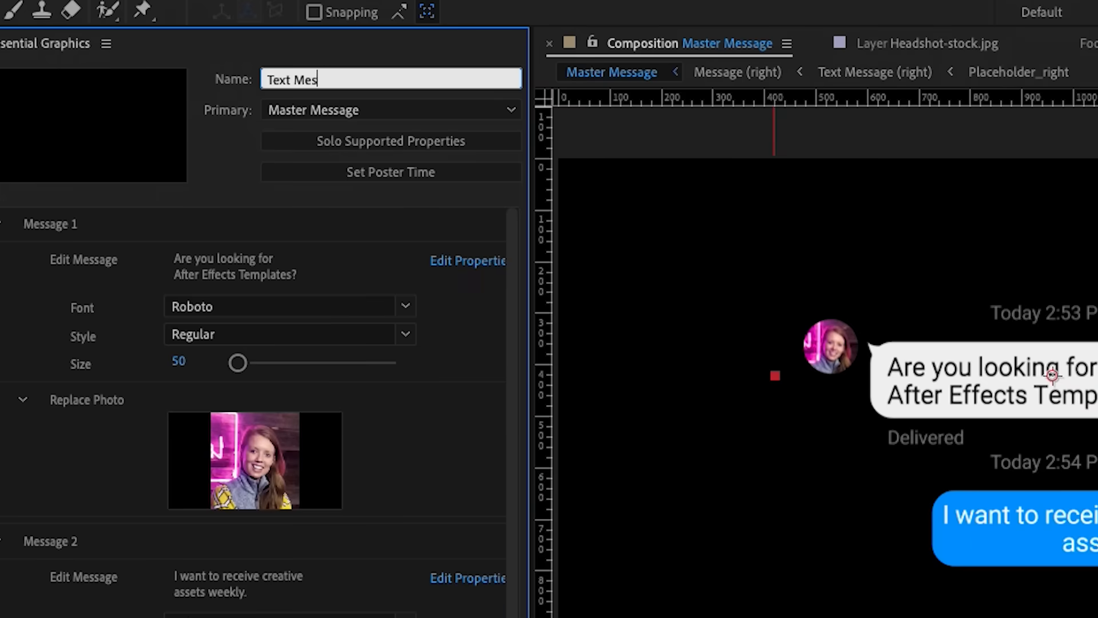
text(sages with)
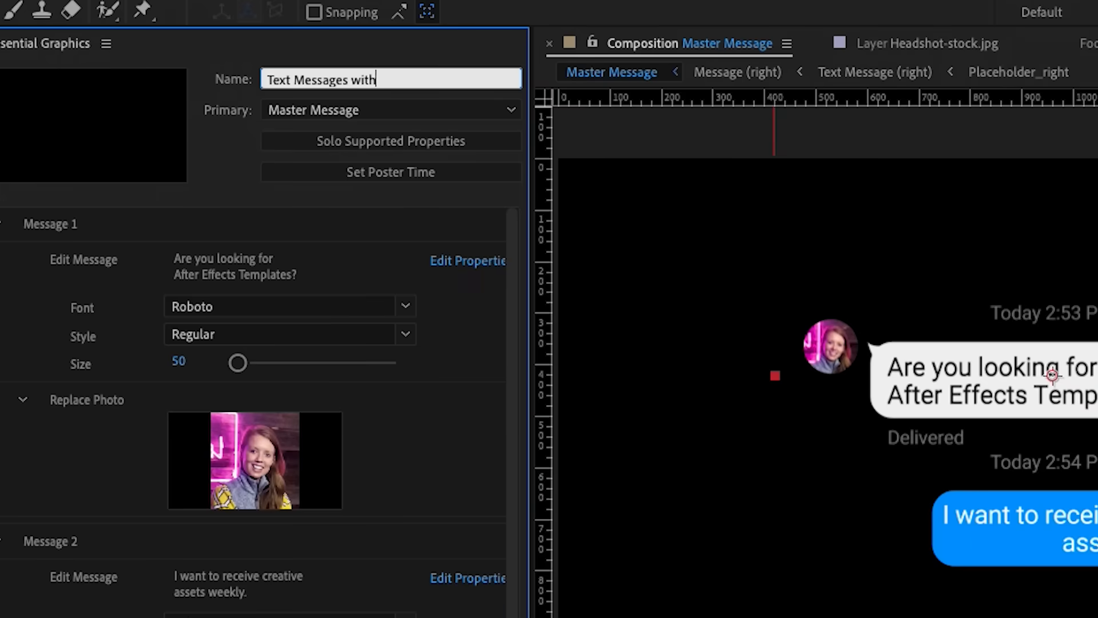
text(Avatar)
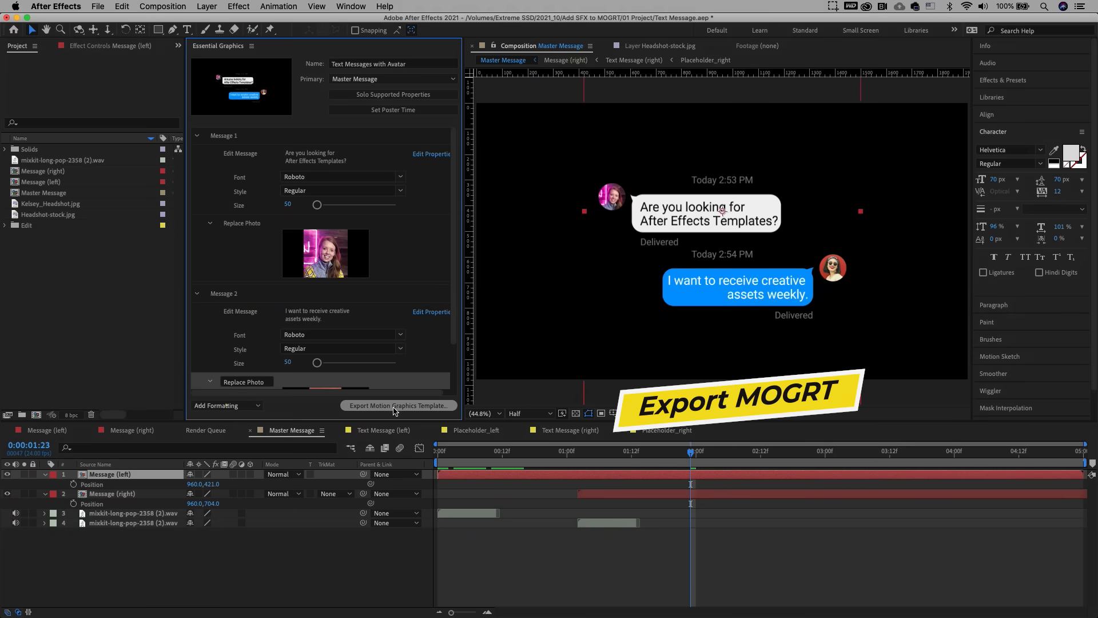
click(399, 406)
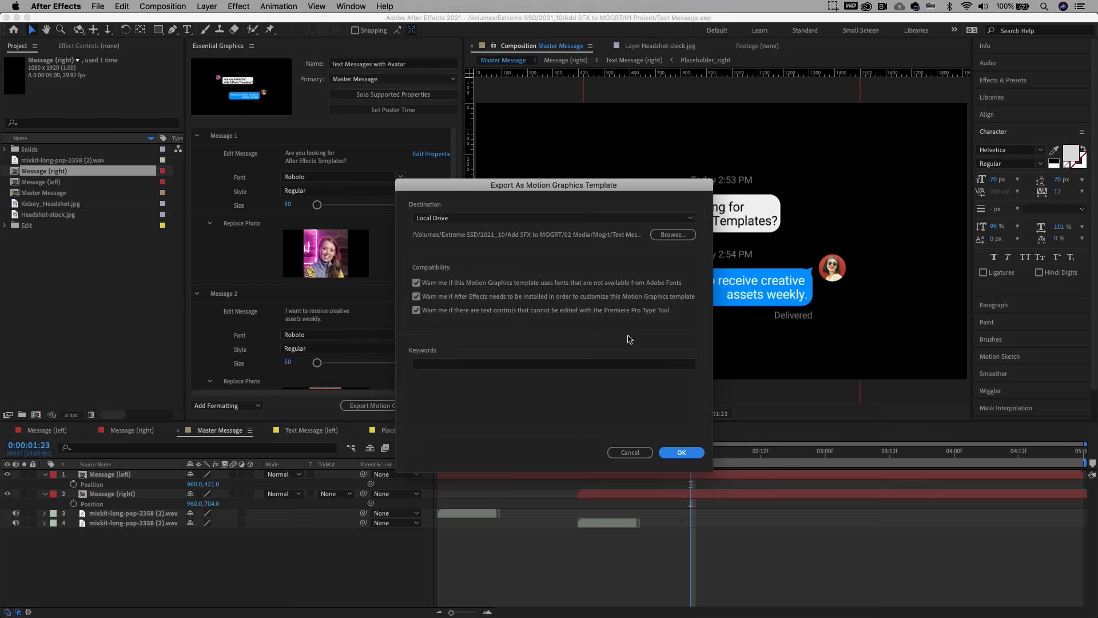
mouse_move(647, 234)
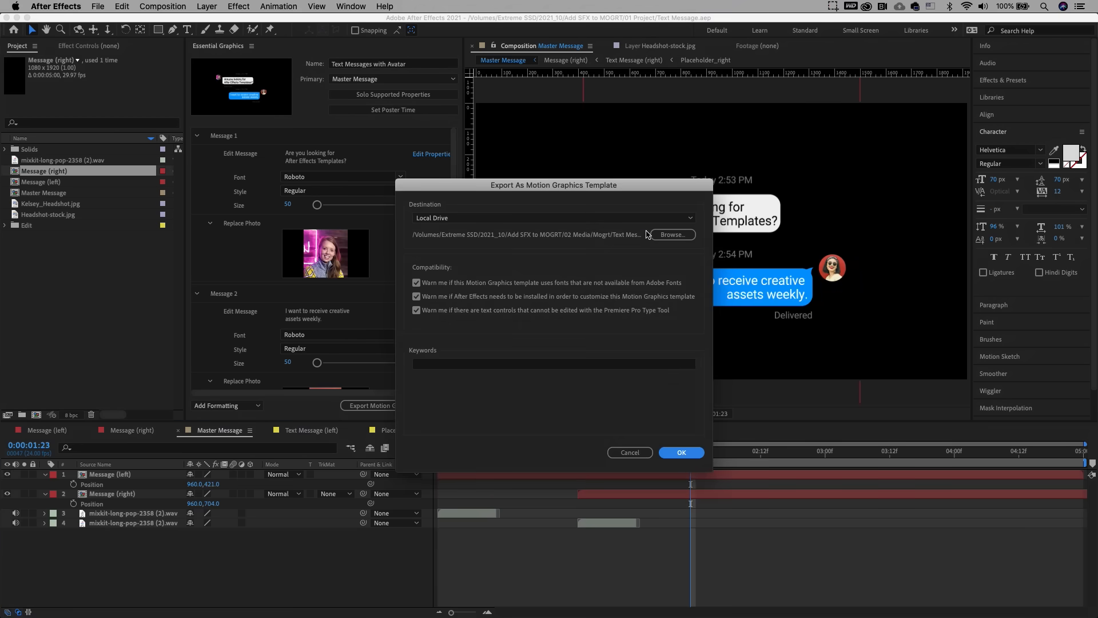
- Set the export destination to Local Templates Folder and confirm the export
click(553, 218)
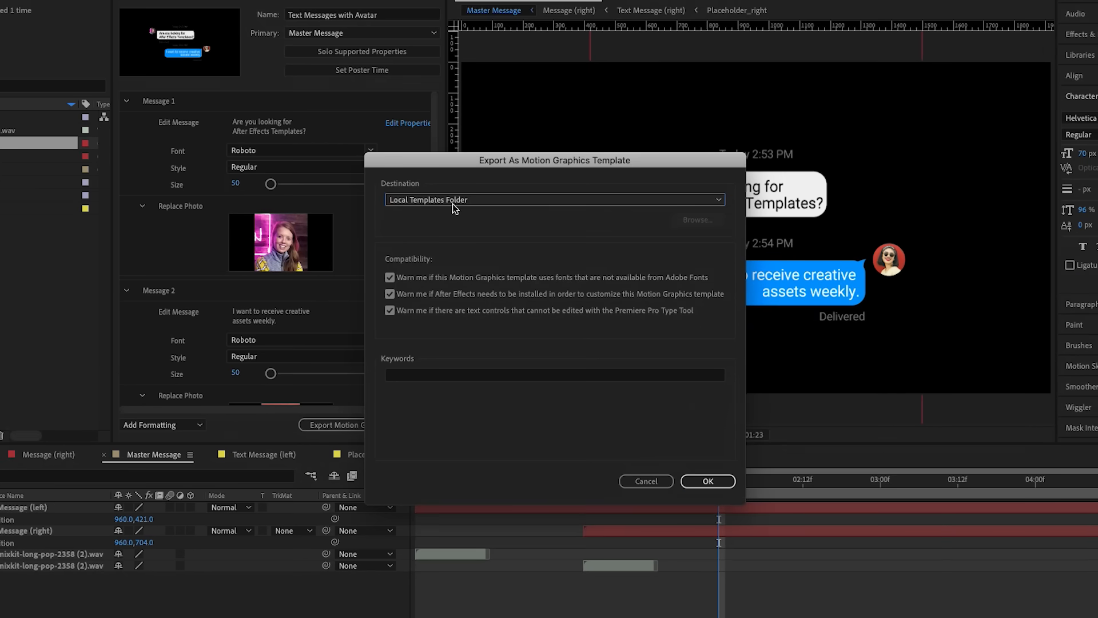
click(553, 200)
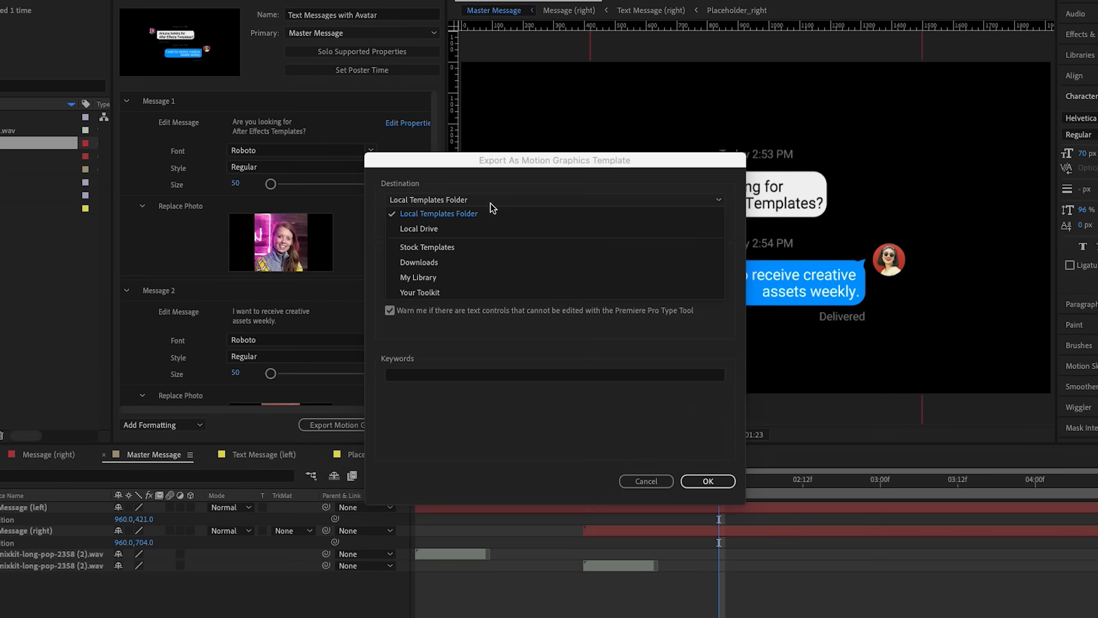
click(418, 228)
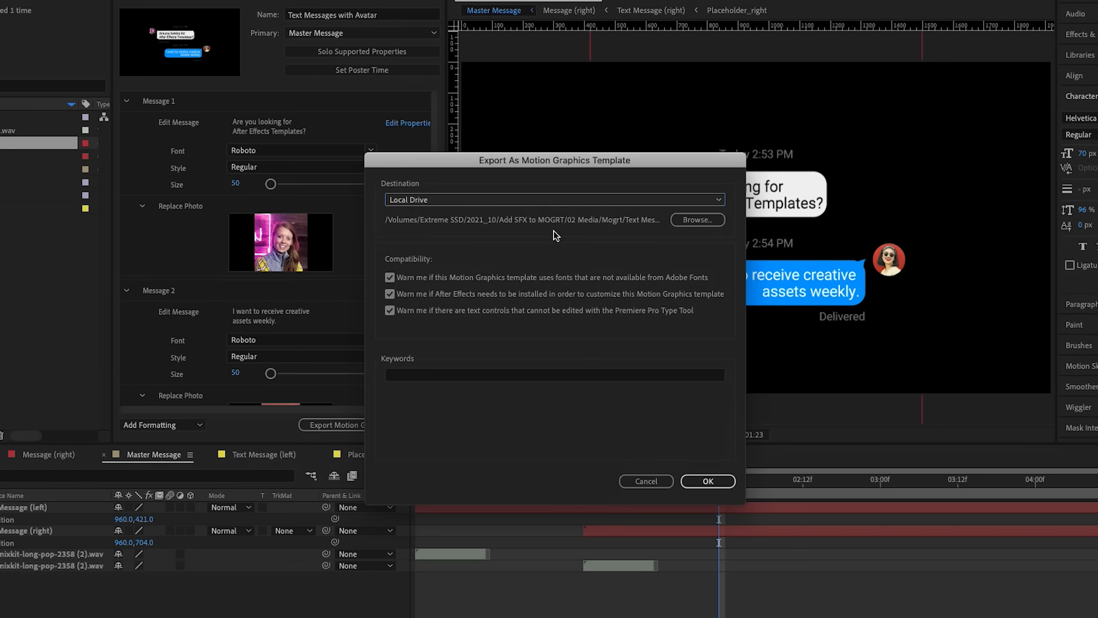
click(554, 200)
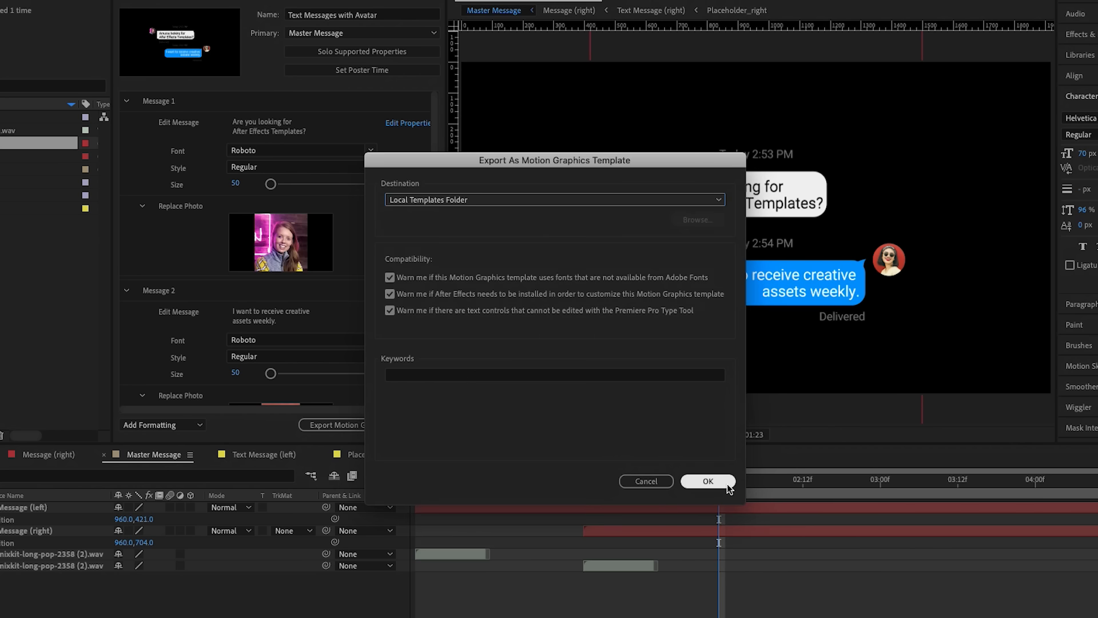
click(708, 481)
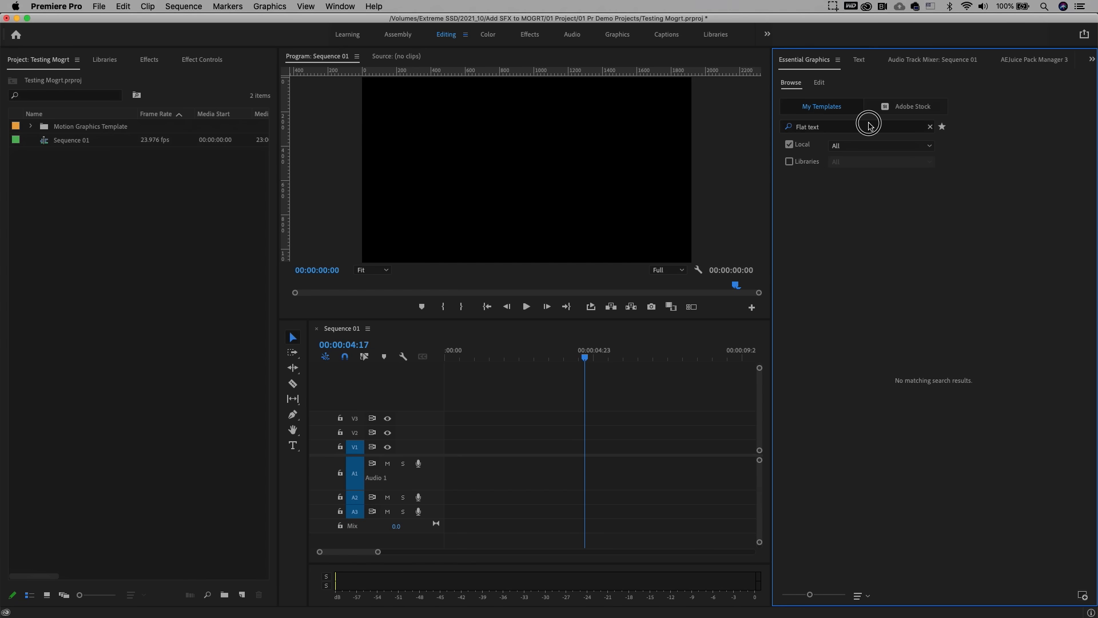
- Search Premiere Pro's Essential Graphics template library for 'text message'
text(text m)
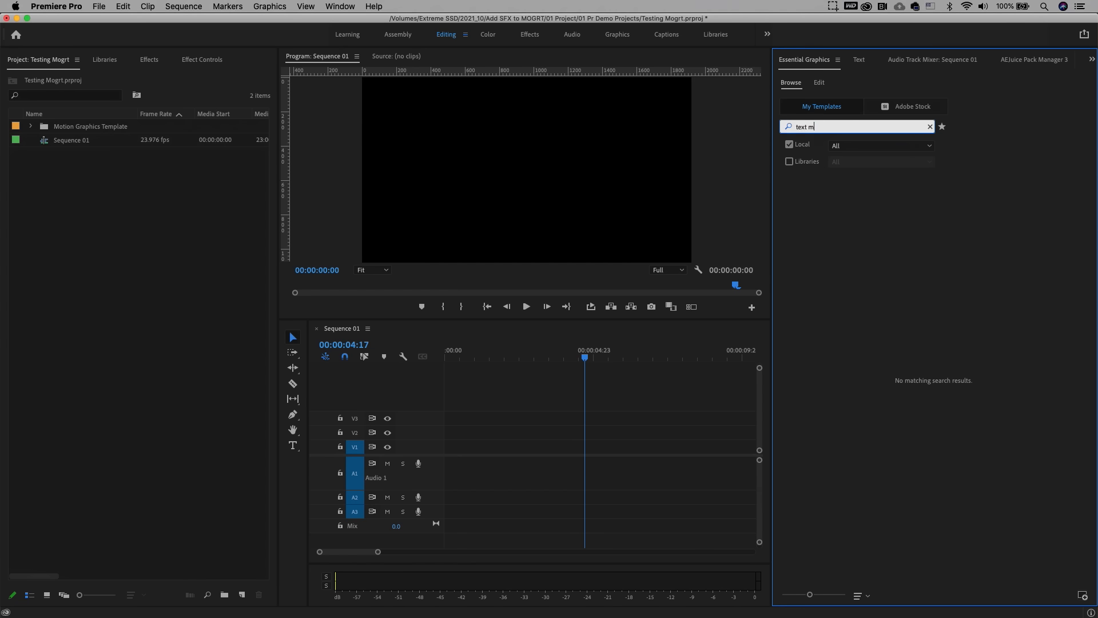
text(essage)
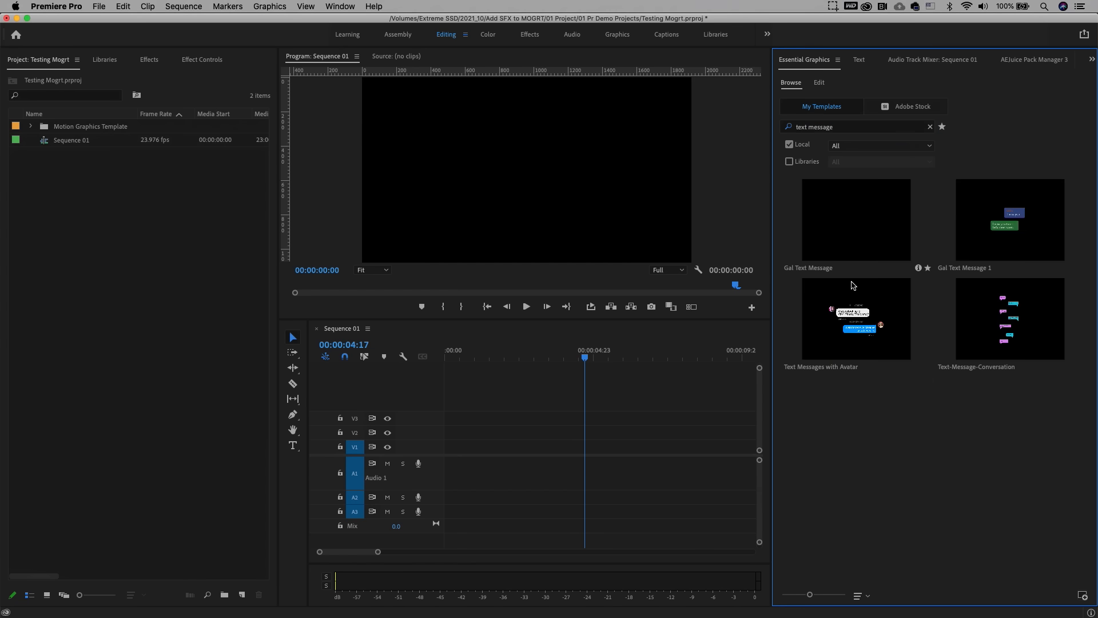
mouse_move(865, 334)
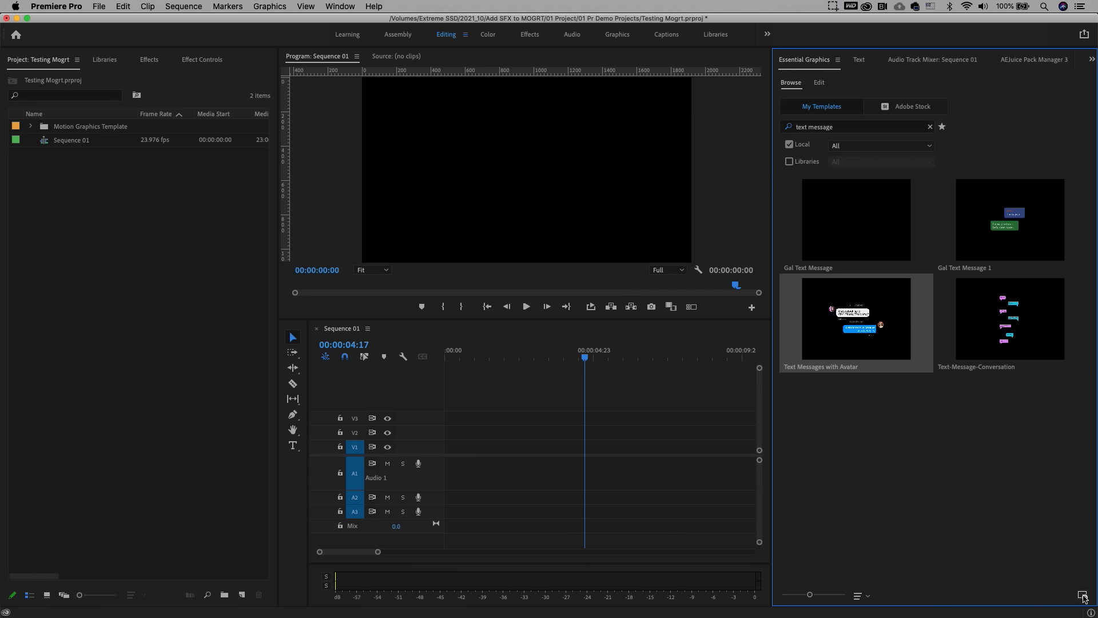
mouse_move(882, 368)
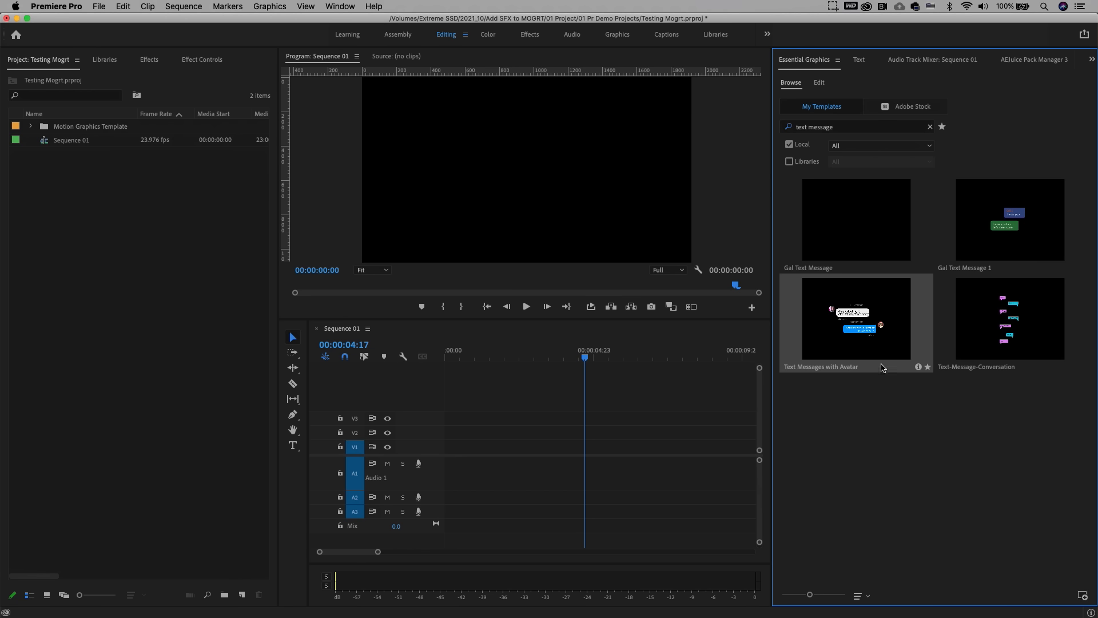
mouse_move(876, 346)
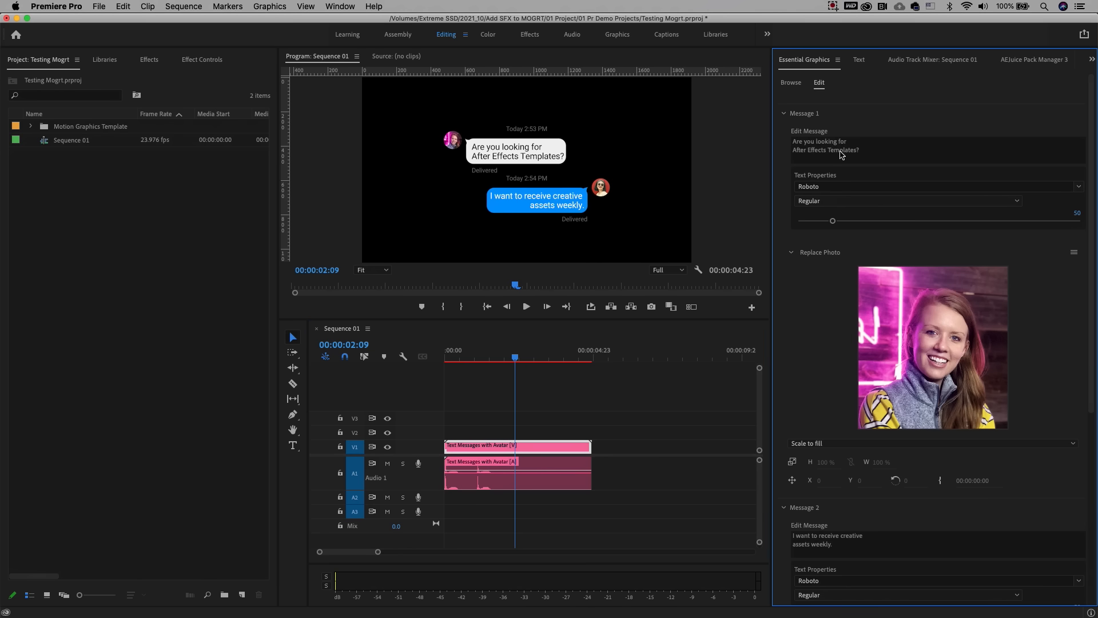
- Rewrite both Edit Message fields and open the Bubble Color picker for the blue bubble
text(Hello! How's it going?)
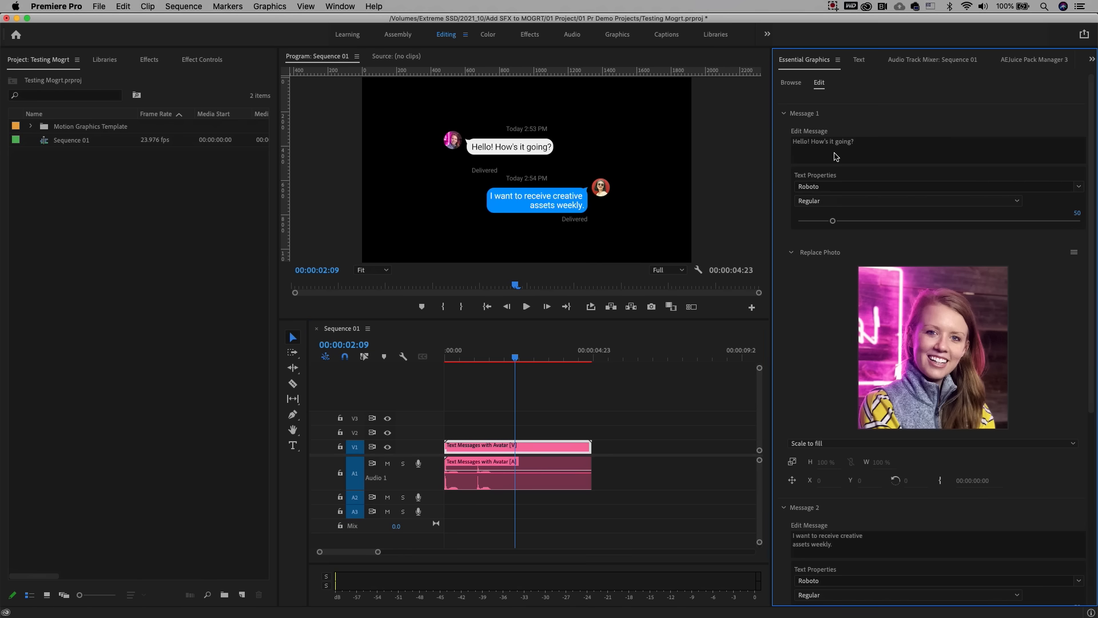
text(Let's)
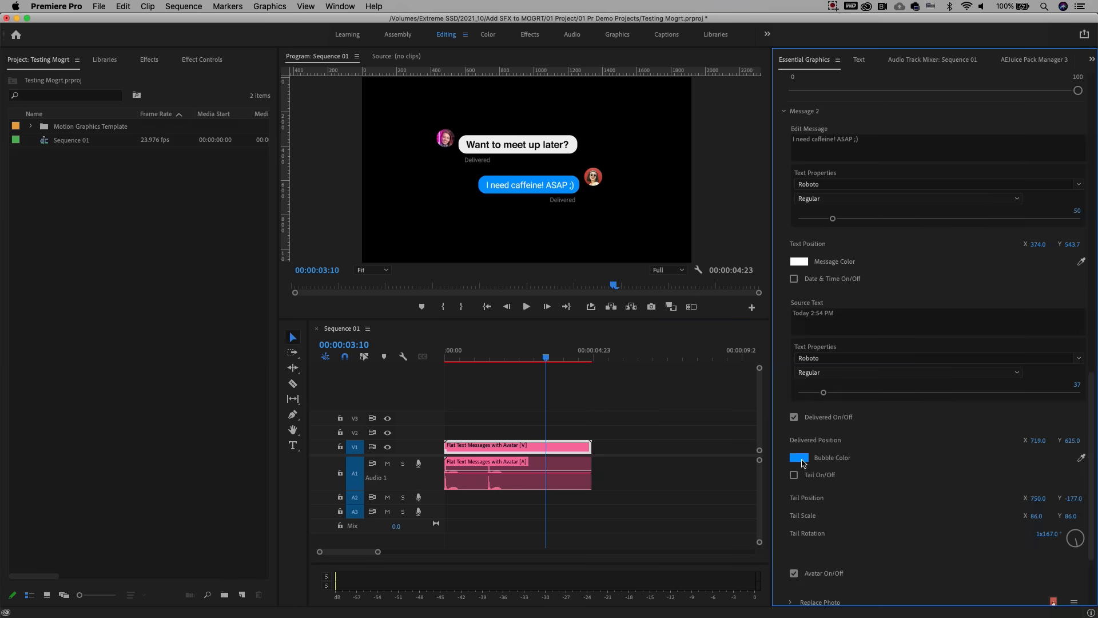
click(799, 459)
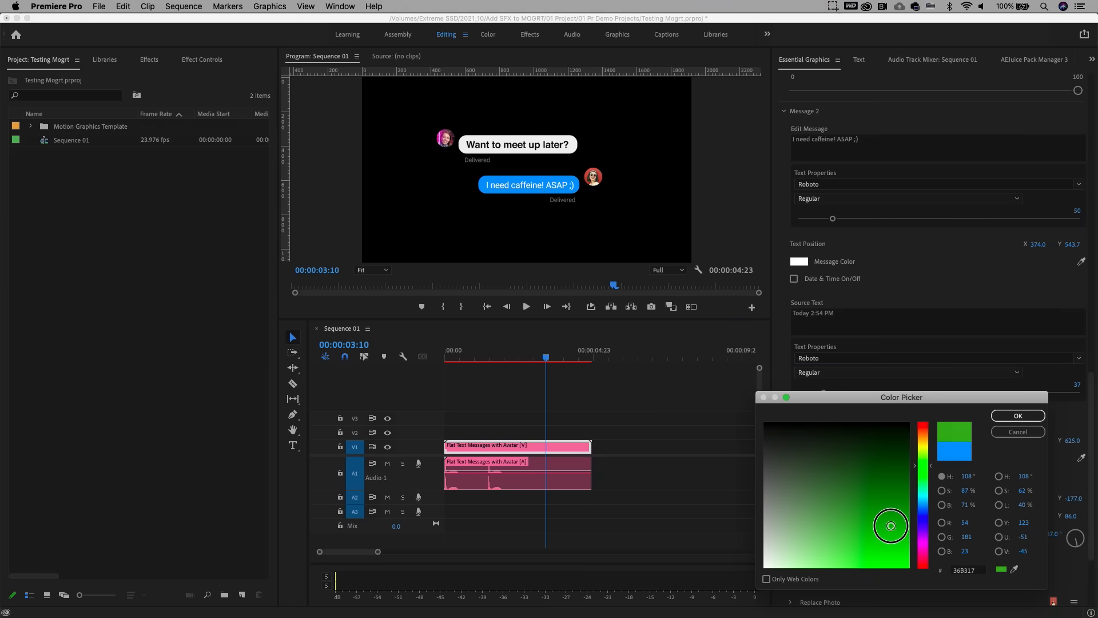